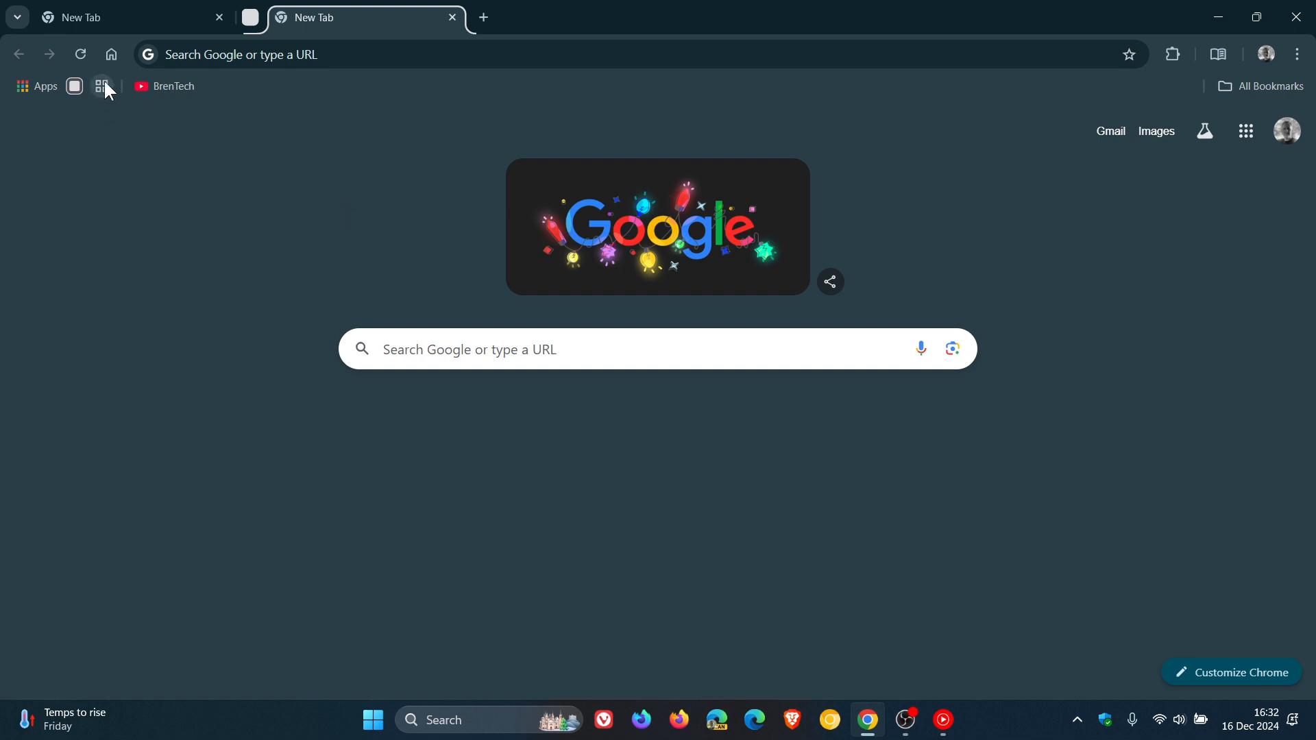
{"action": "mouse_move", "coordinate": [101, 85]}
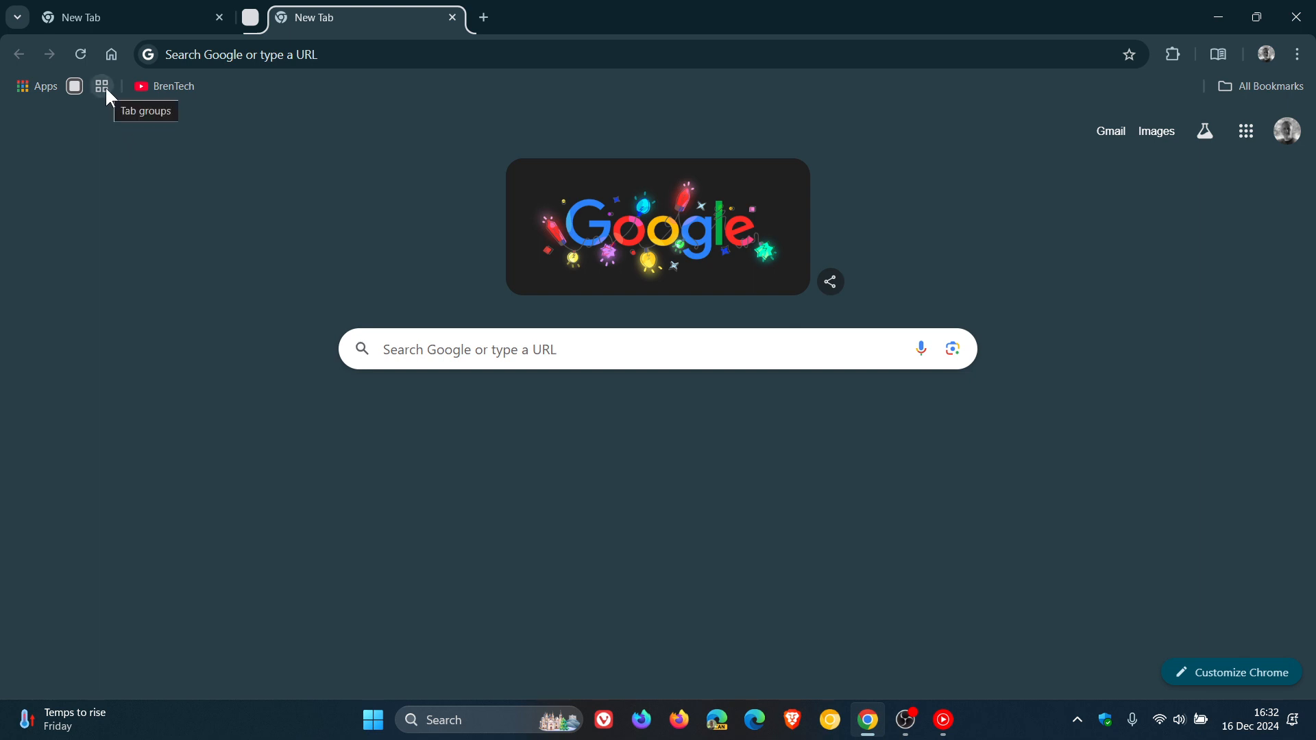
Show the saved tab groups list from the bookmarks bar's Tab groups button.
{"action": "left_click", "coordinate": [100, 85]}
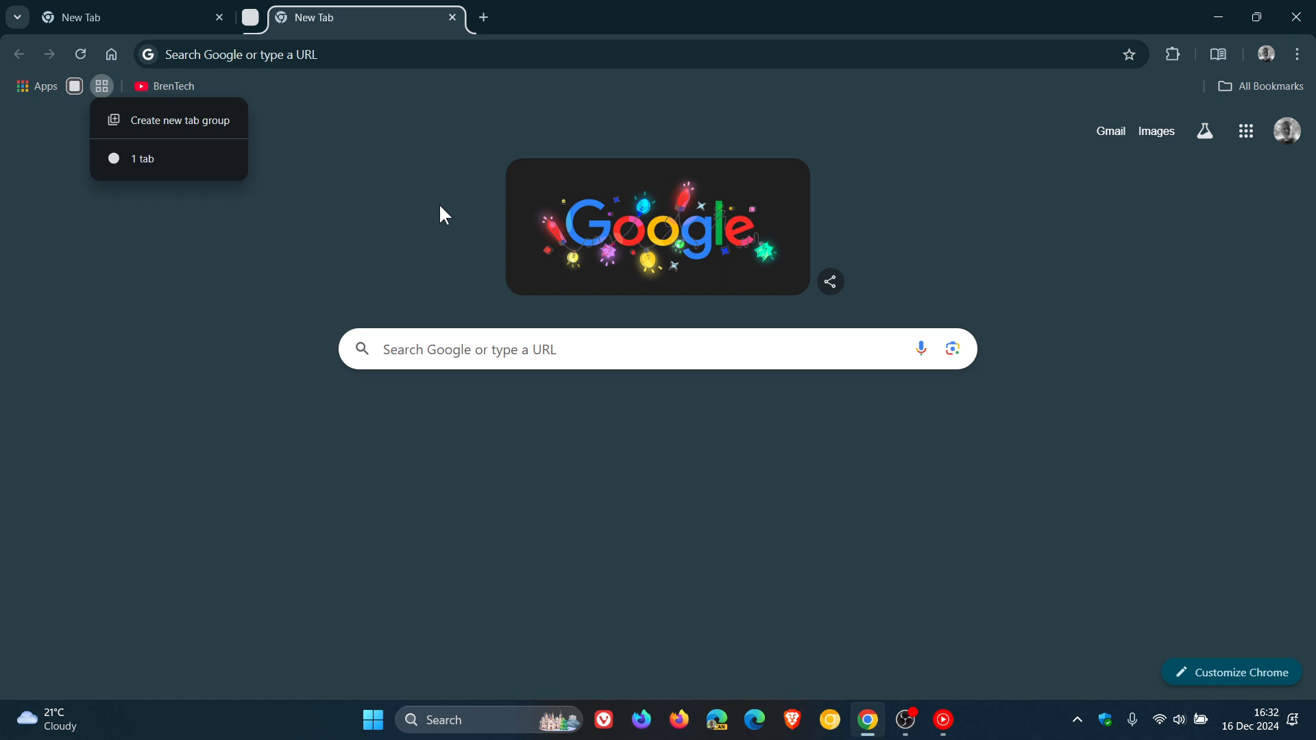
{"action": "mouse_move", "coordinate": [210, 174]}
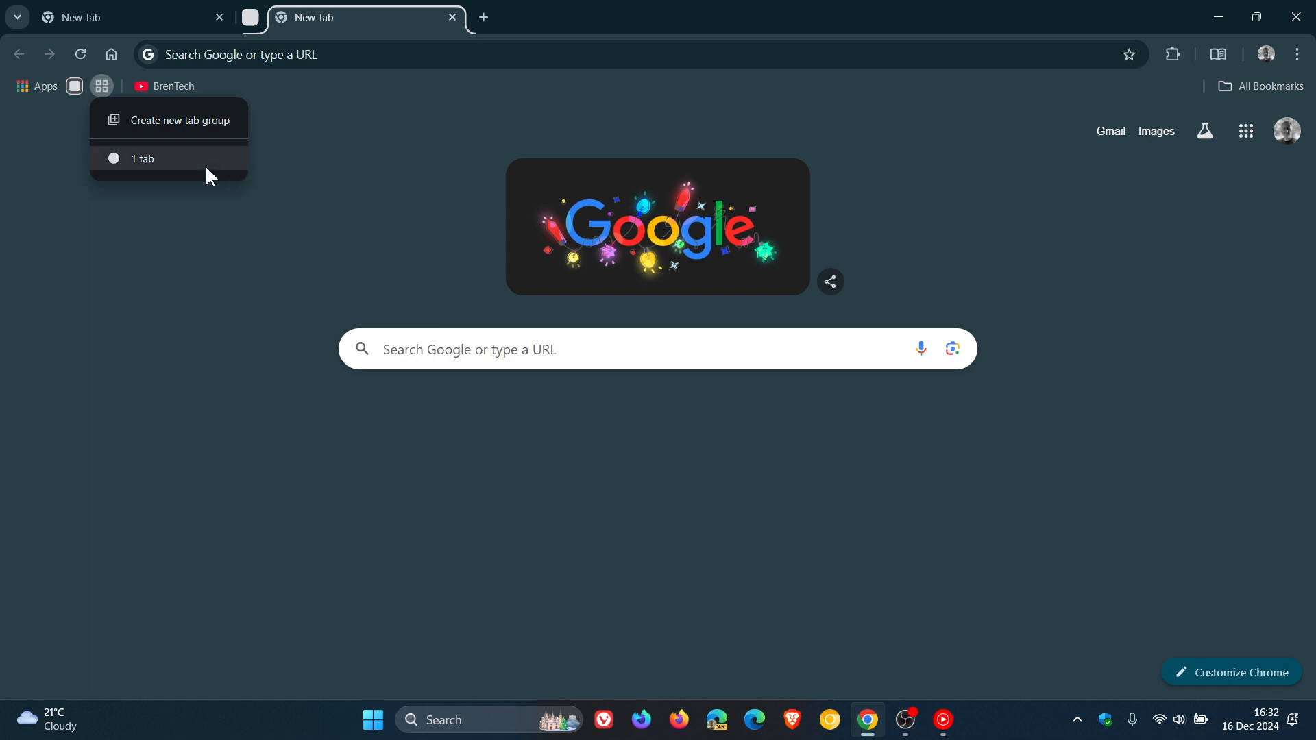
Create a new unnamed blue tab group with one tab and view both groups in the list.
{"action": "left_click", "coordinate": [166, 121]}
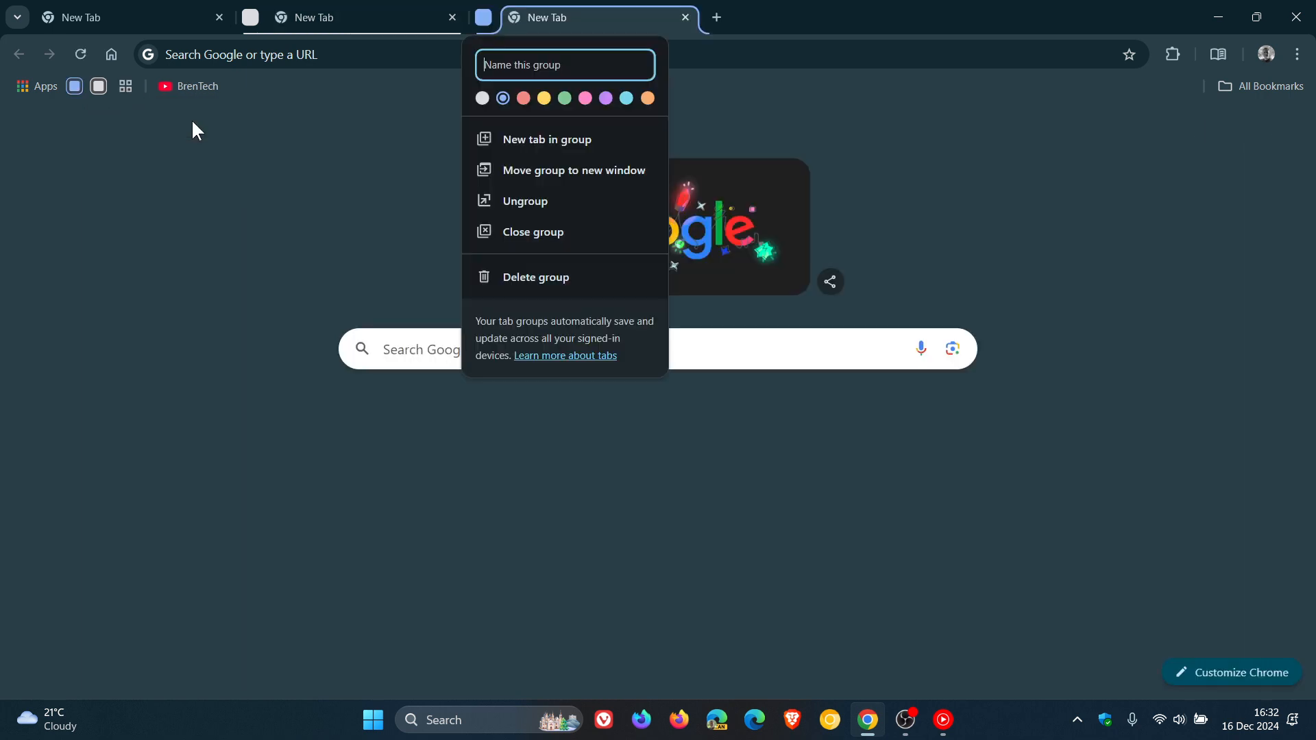
{"action": "left_click", "coordinate": [921, 194]}
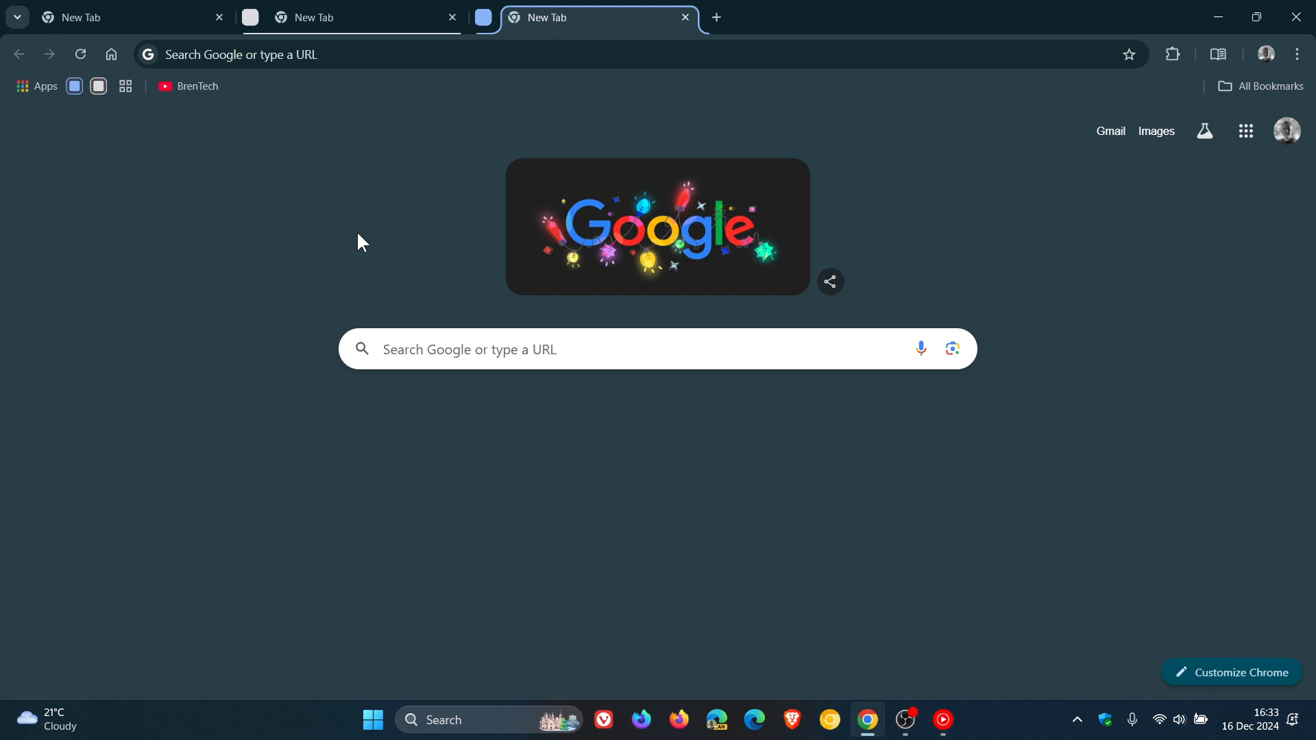
{"action": "left_click", "coordinate": [125, 85]}
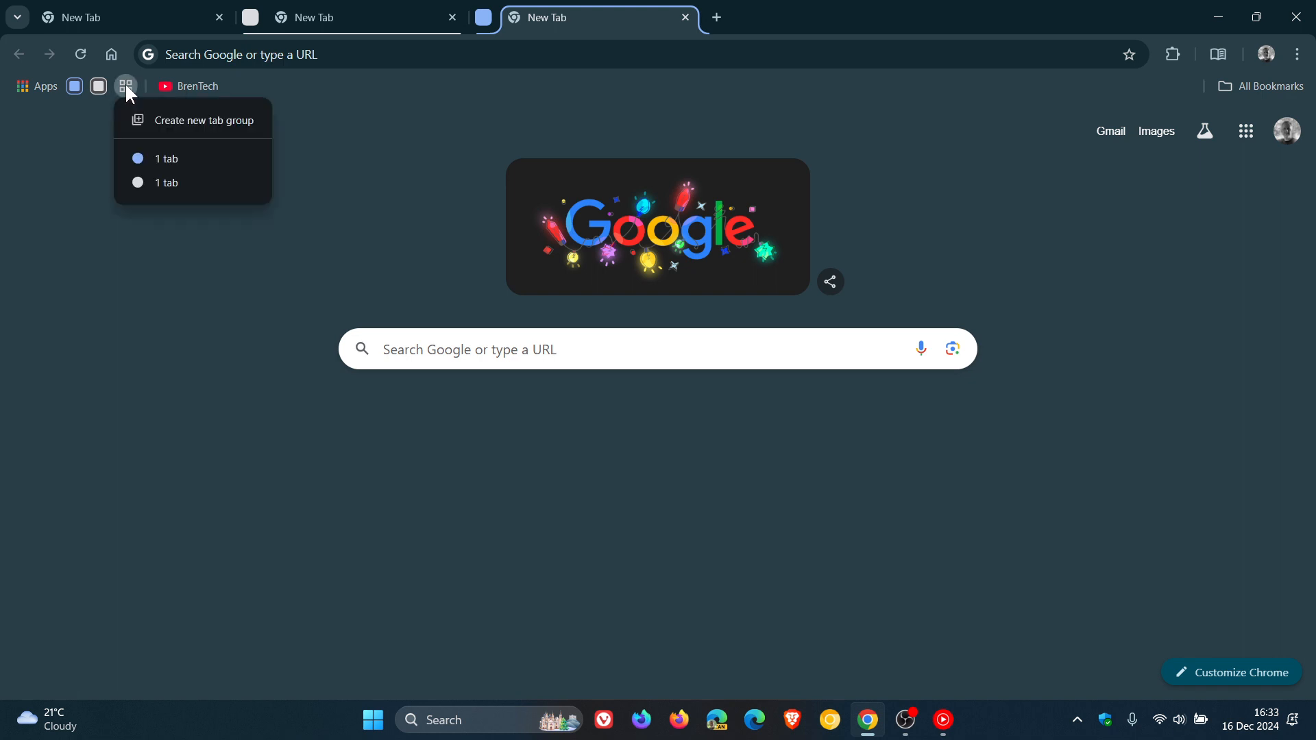
{"action": "left_click", "coordinate": [1296, 55]}
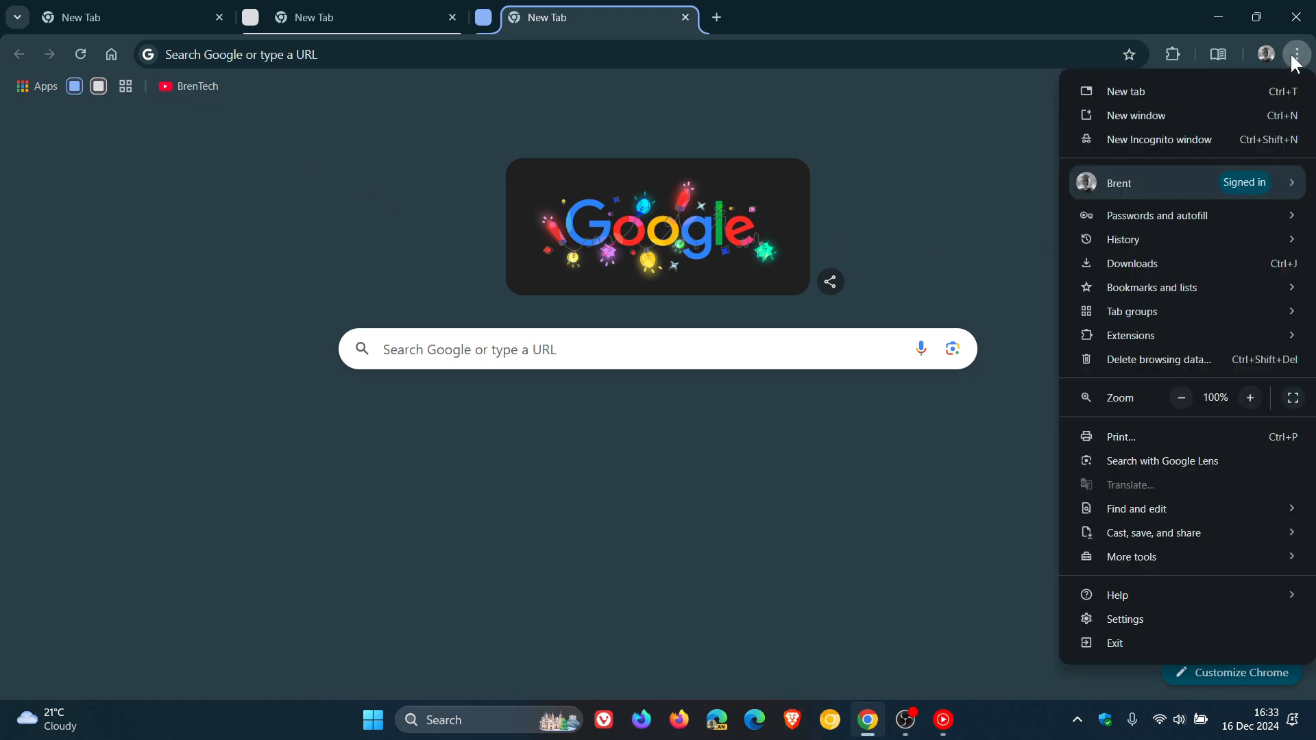
{"action": "mouse_move", "coordinate": [1131, 311]}
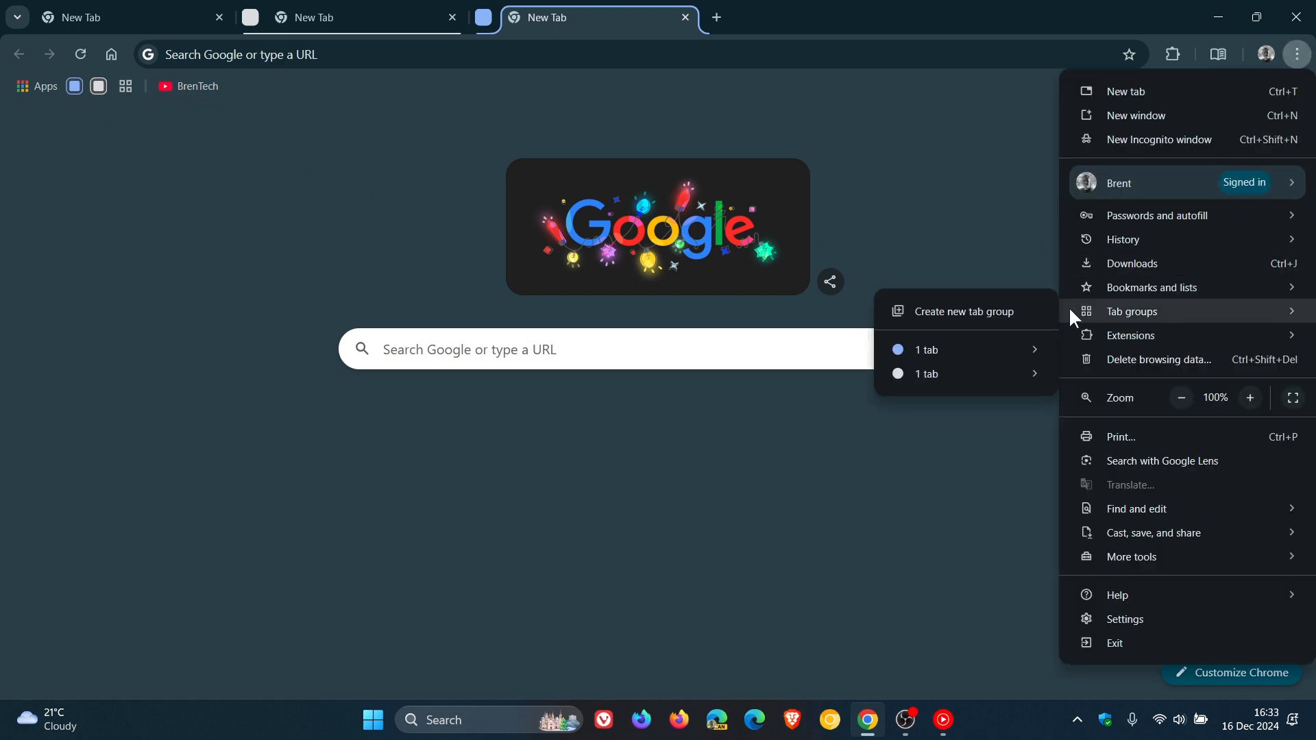
{"action": "mouse_move", "coordinate": [1132, 311]}
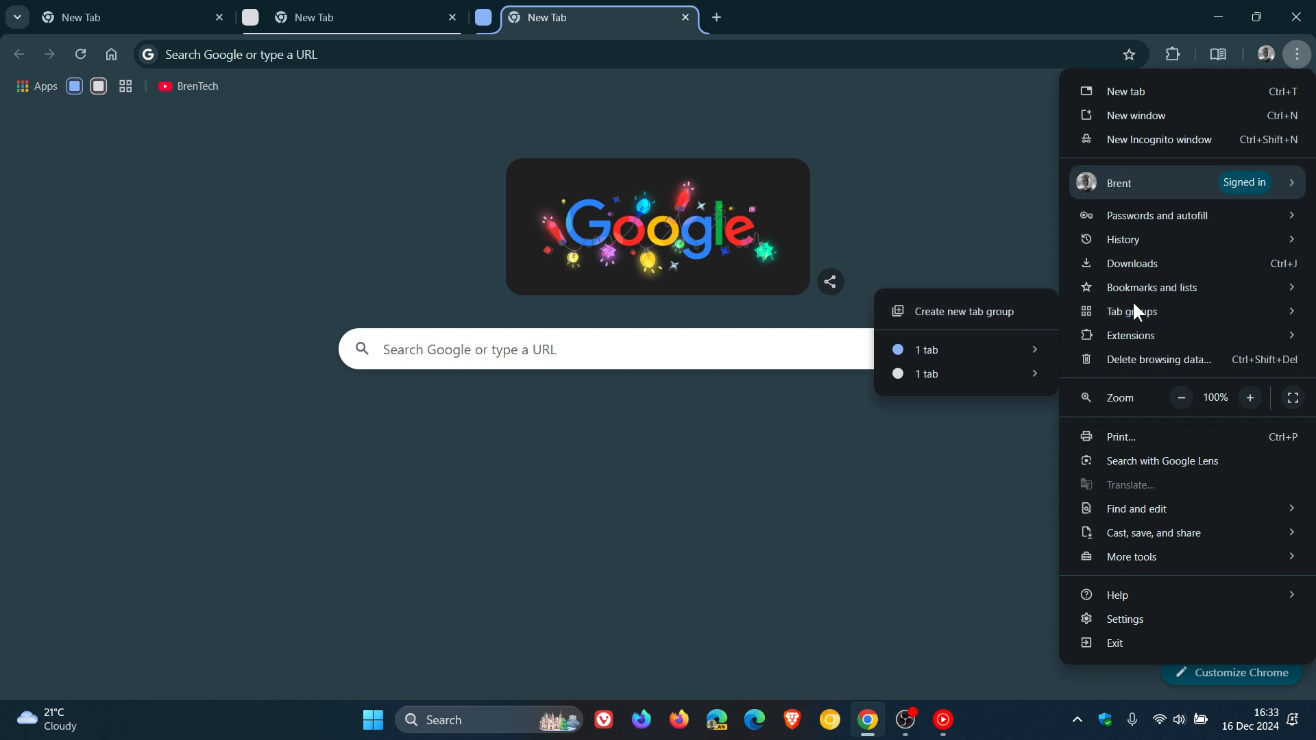
{"action": "left_click", "coordinate": [972, 198]}
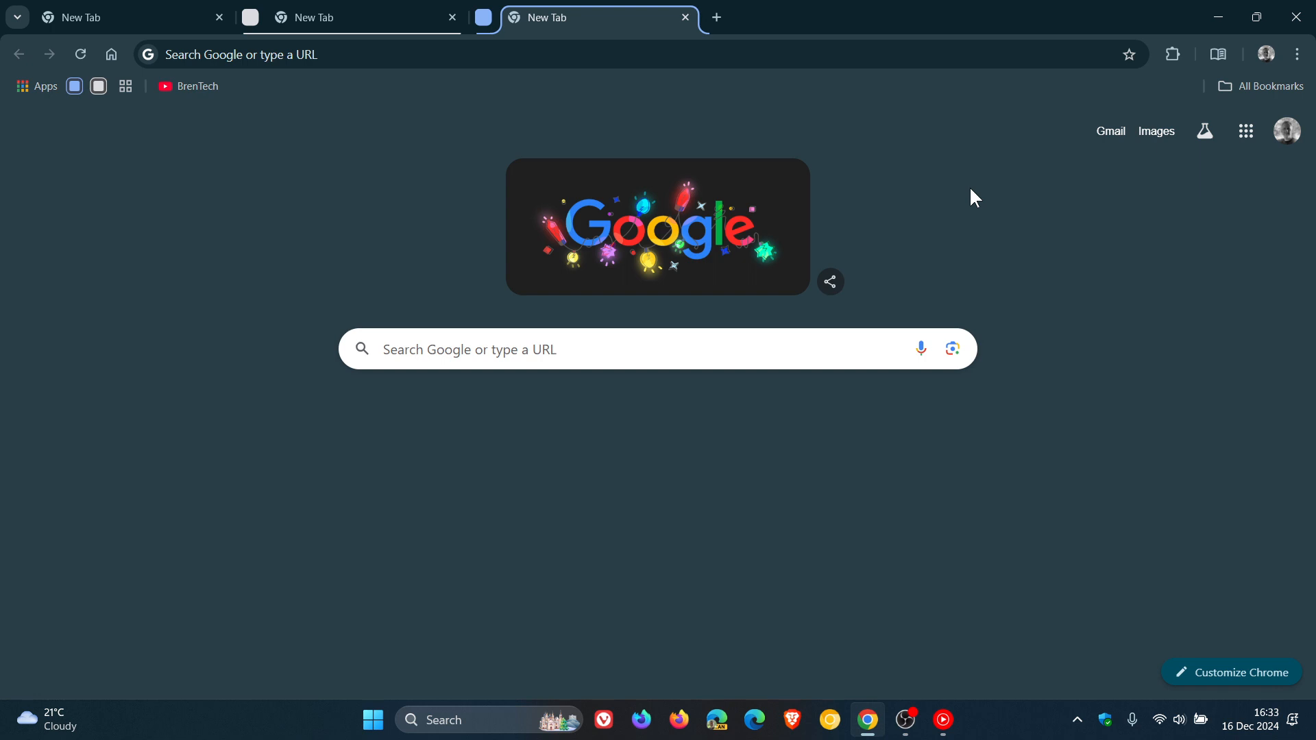
Bring up the bookmarks bar options where Show tab groups can be unchecked.
{"action": "right_click", "coordinate": [197, 85]}
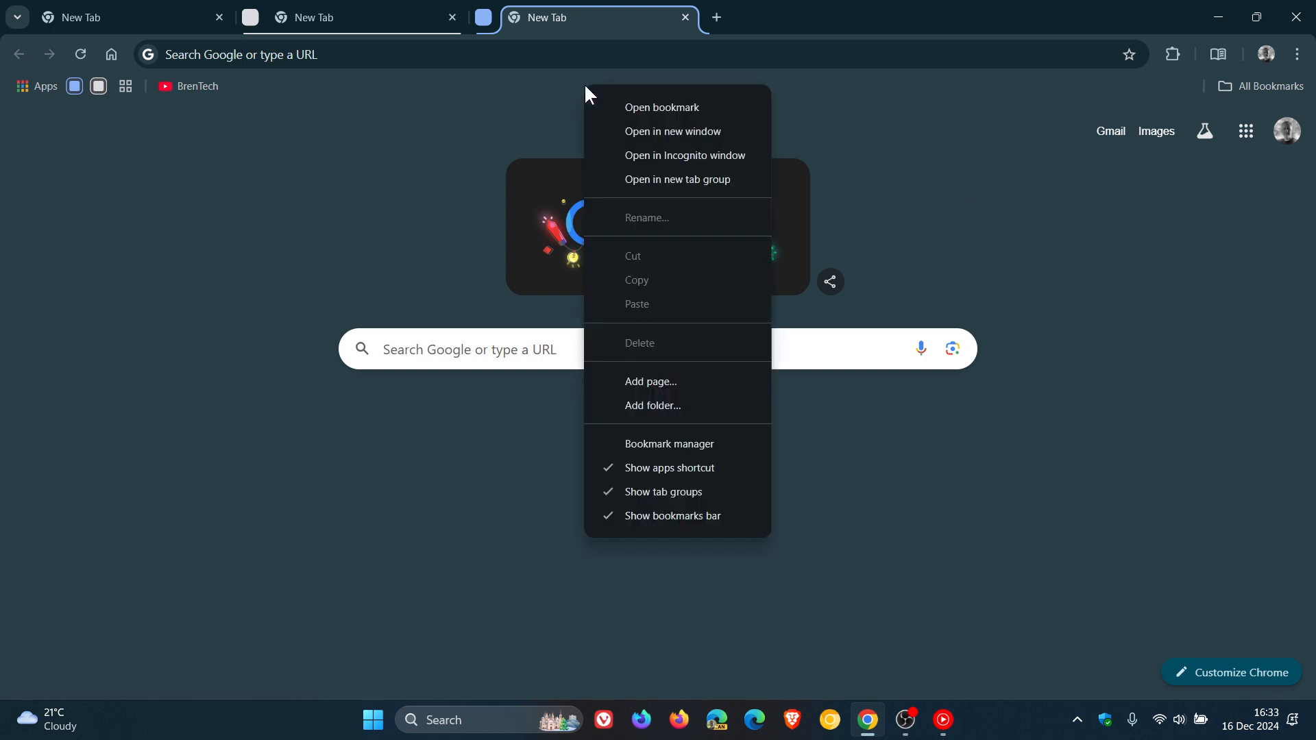
{"action": "mouse_move", "coordinate": [662, 493]}
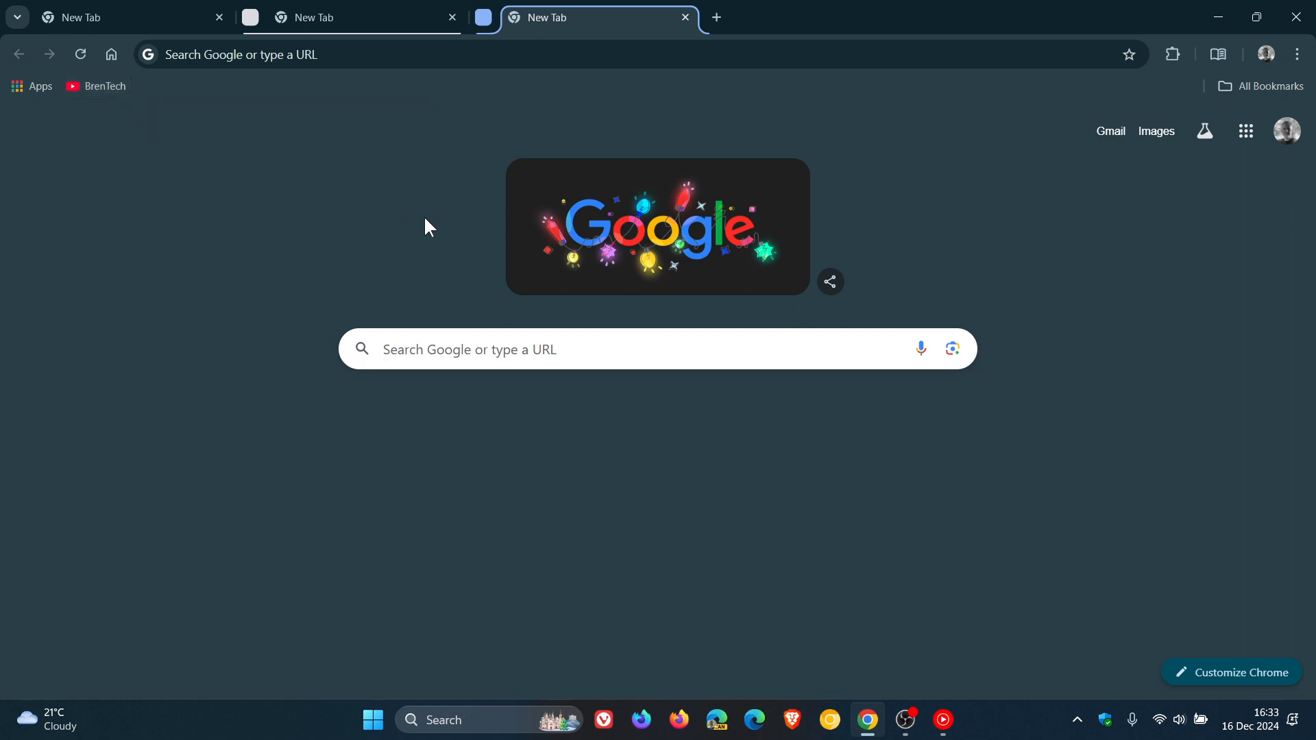
{"action": "mouse_move", "coordinate": [183, 95]}
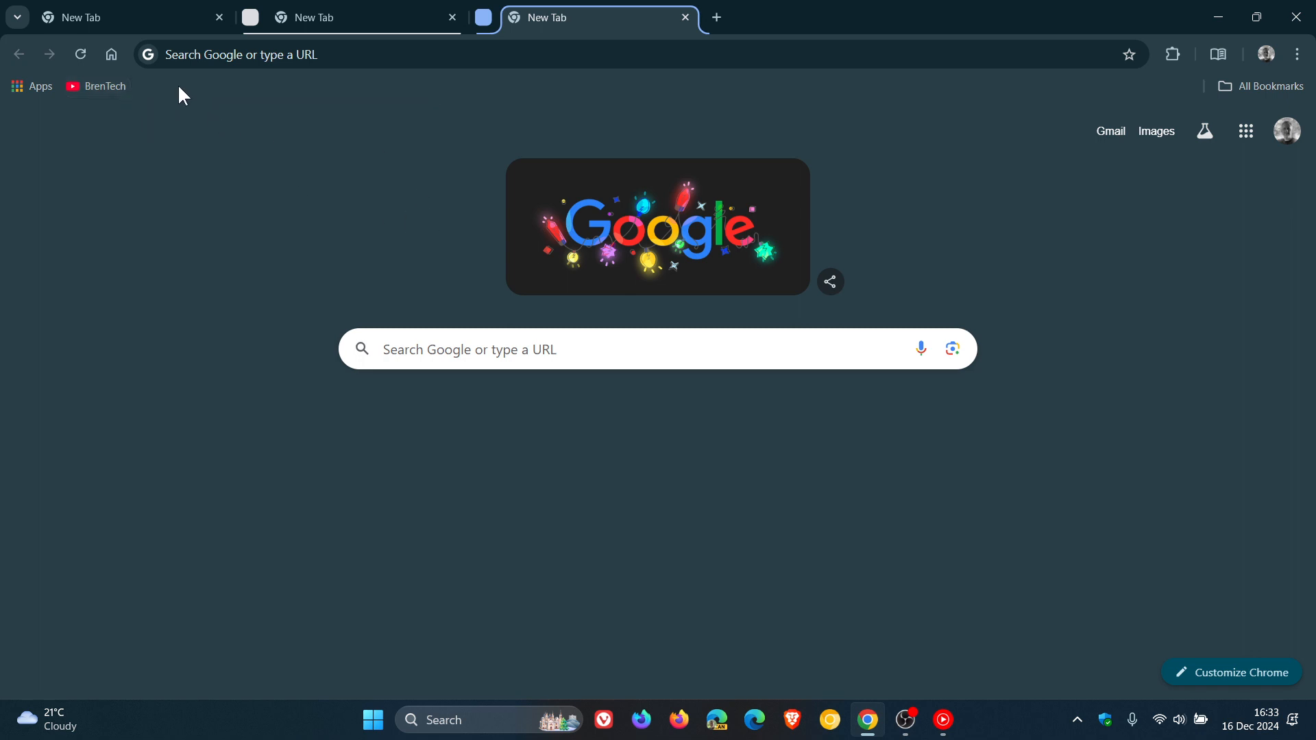
{"action": "mouse_move", "coordinate": [176, 91]}
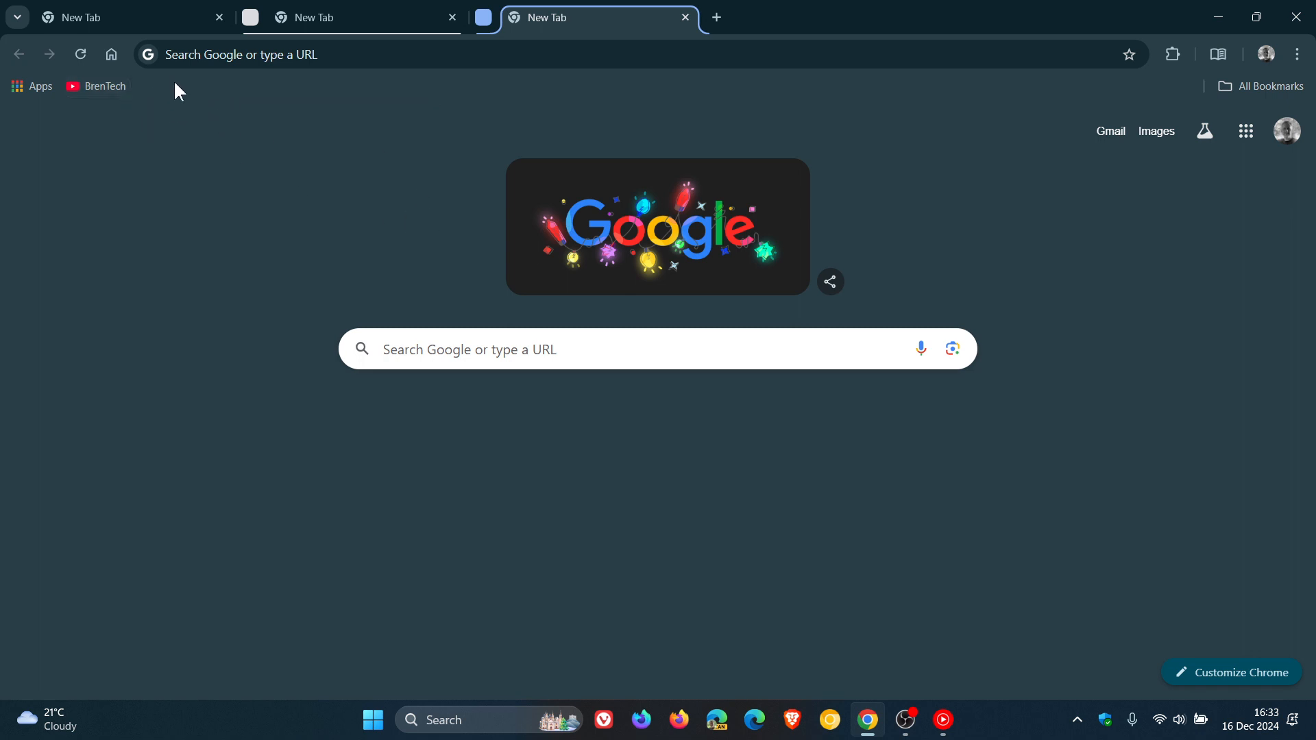
{"action": "left_click", "coordinate": [1295, 54]}
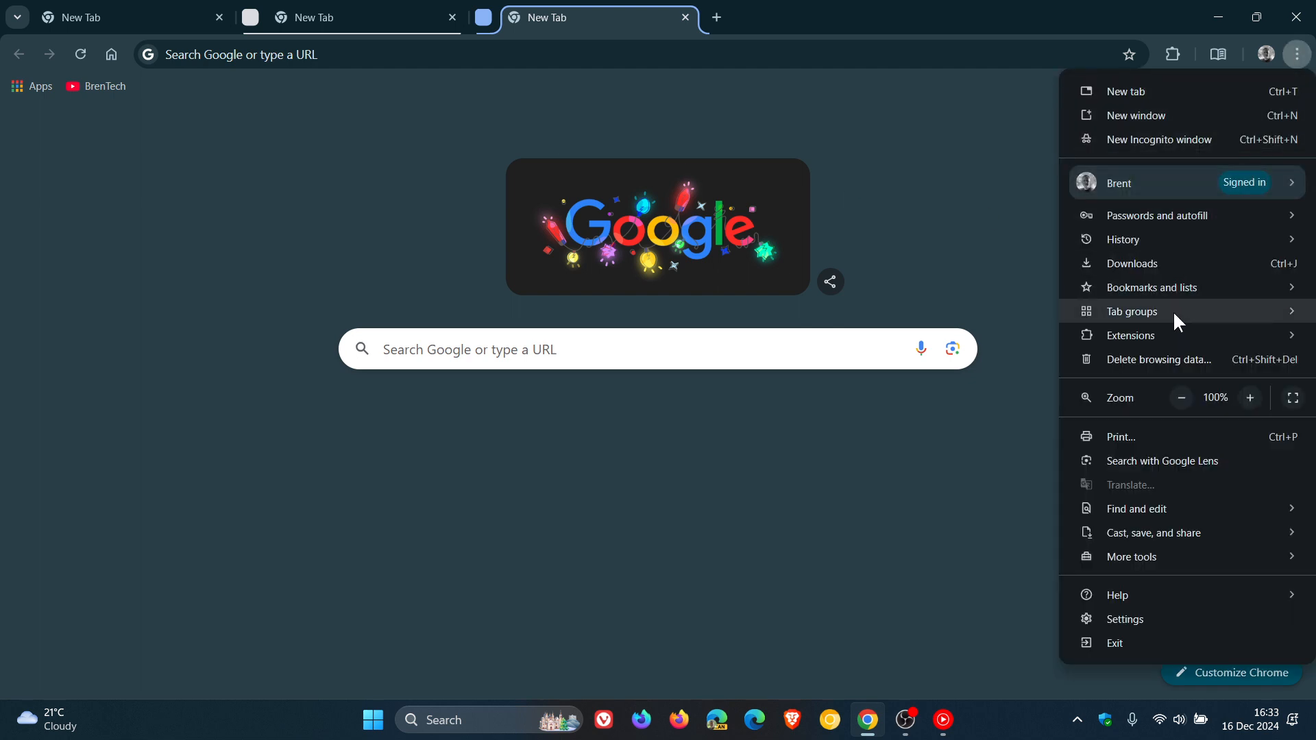
{"action": "left_click", "coordinate": [1132, 312]}
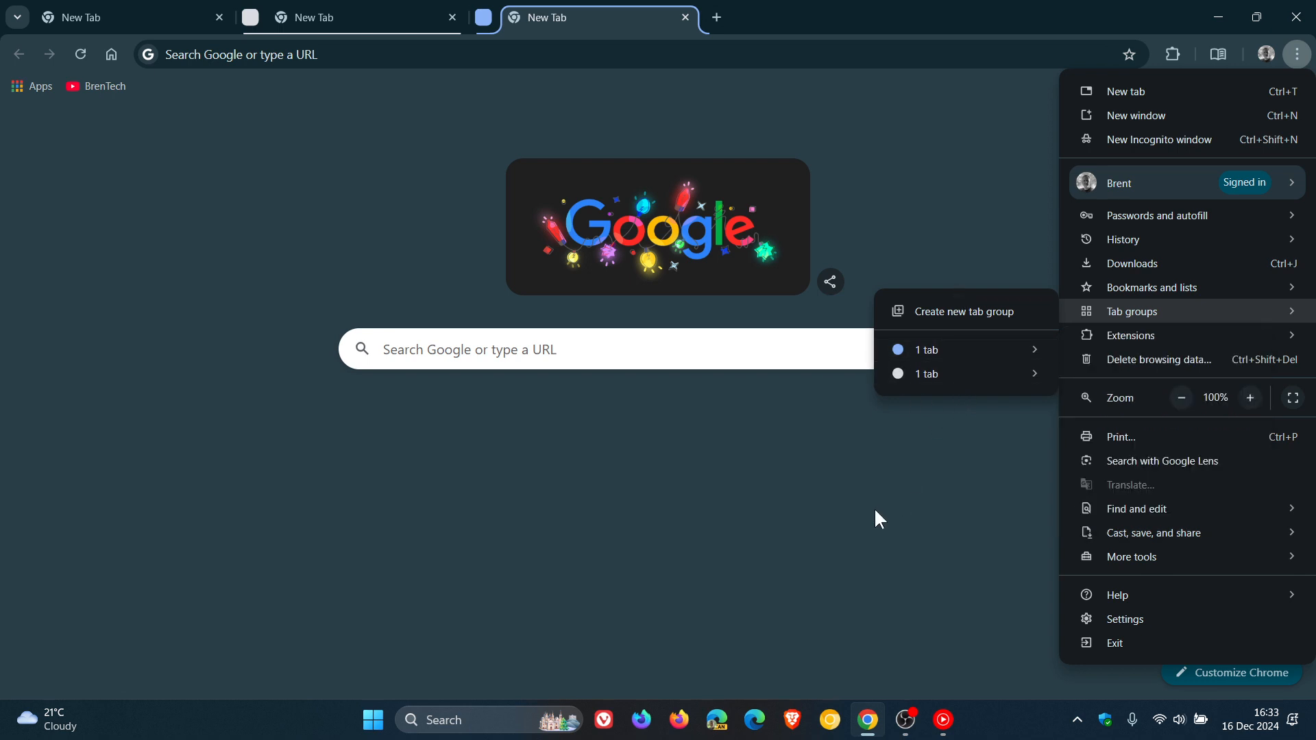
{"action": "left_click", "coordinate": [122, 130]}
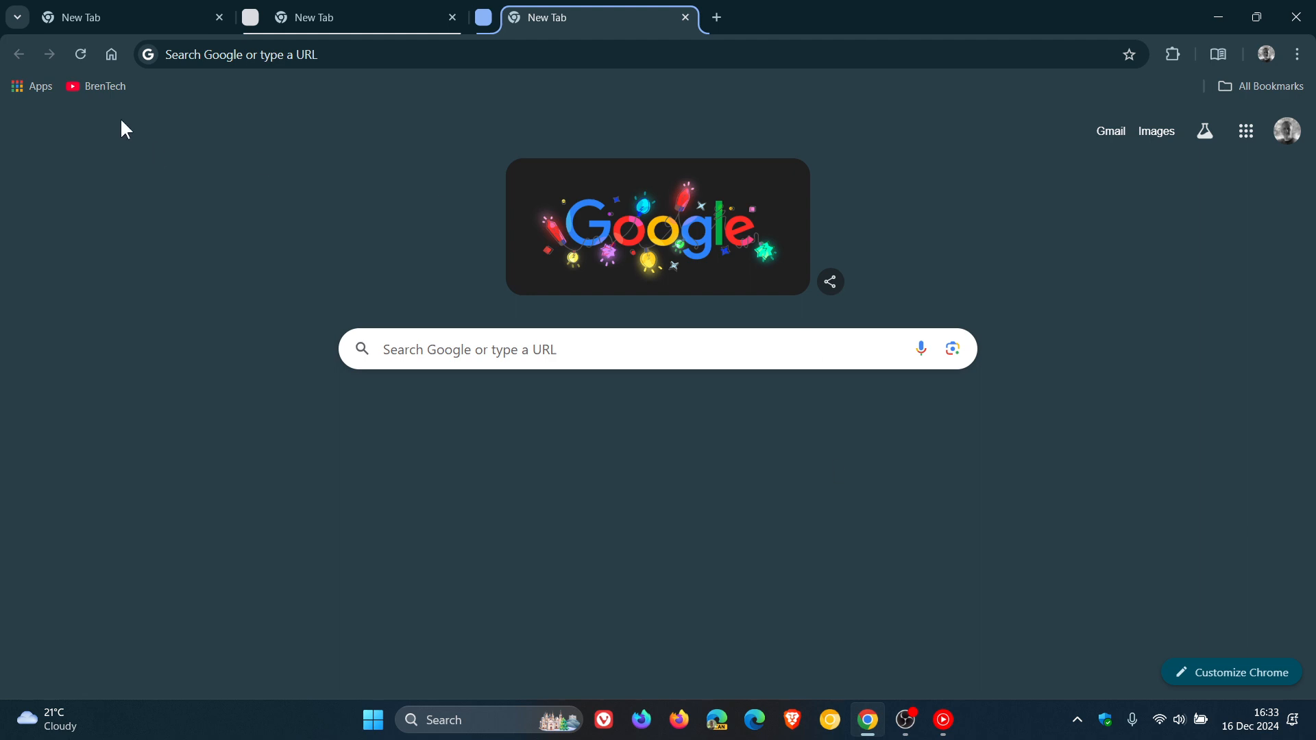
{"action": "mouse_move", "coordinate": [981, 243]}
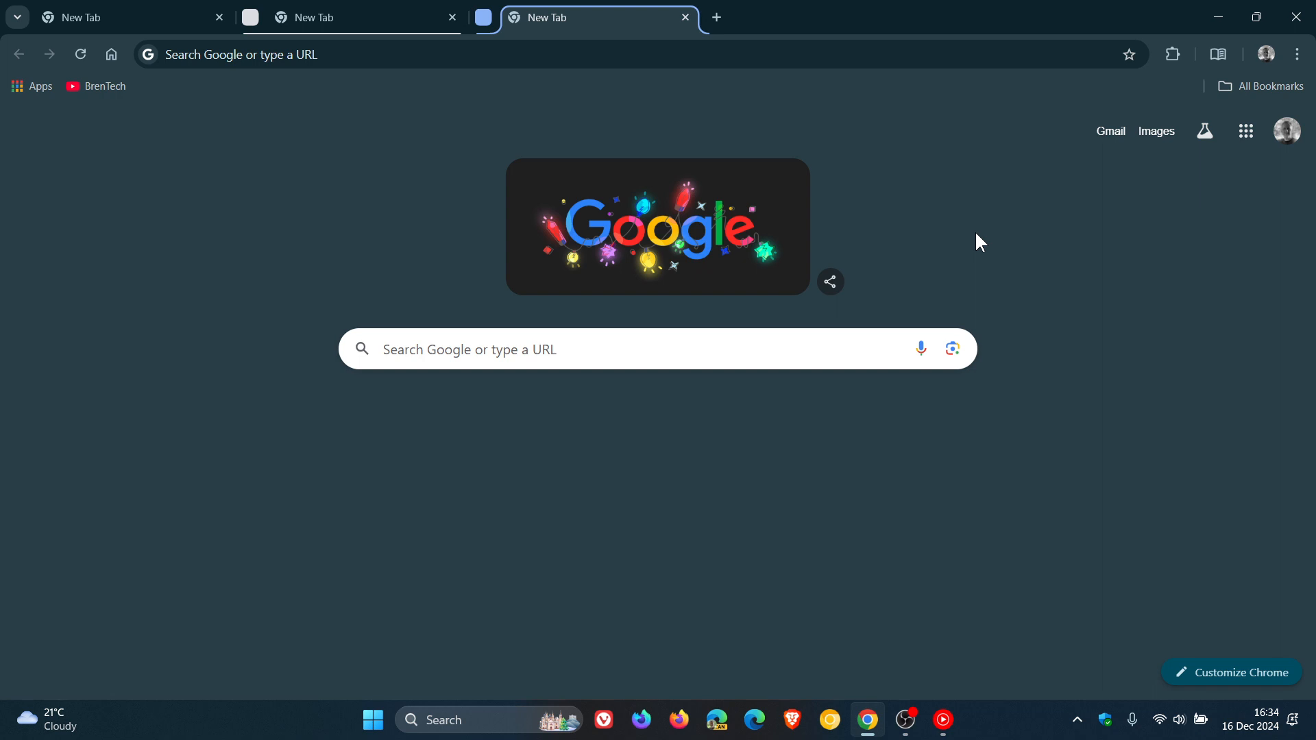
{"action": "mouse_move", "coordinate": [1003, 229]}
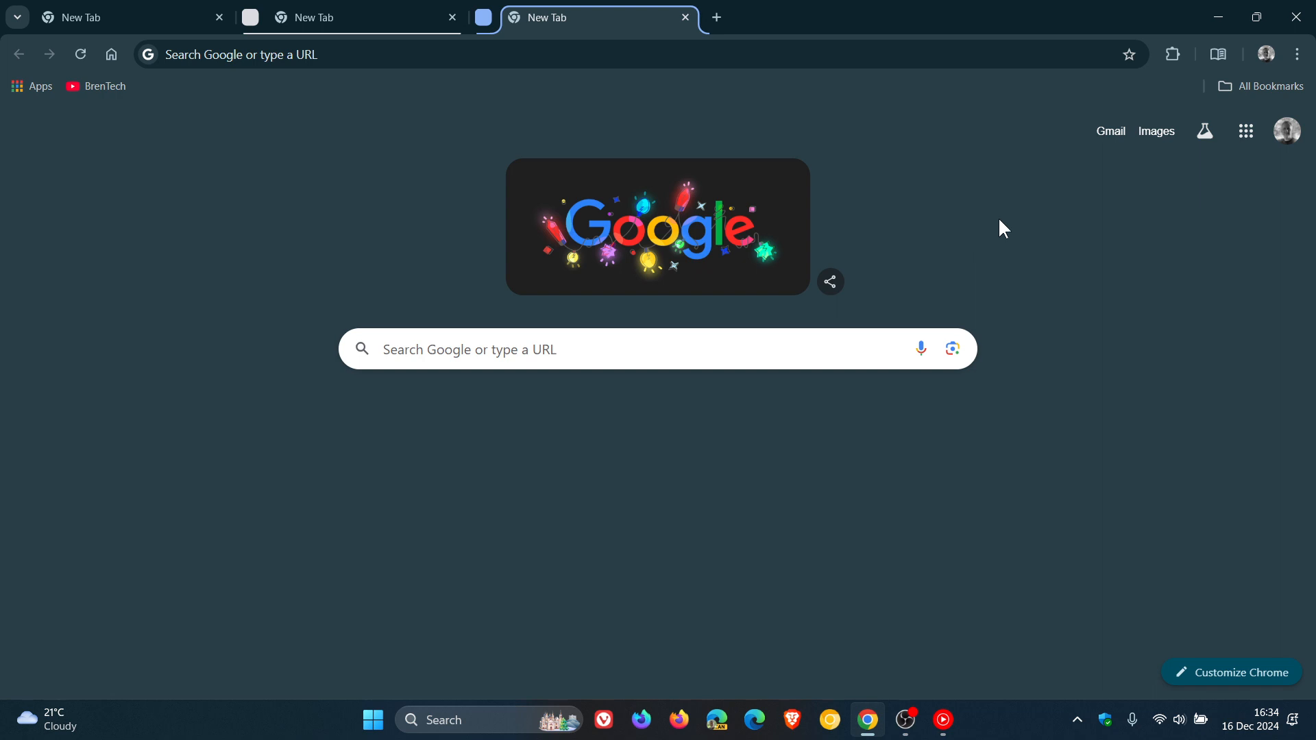
{"action": "left_click", "coordinate": [1295, 53]}
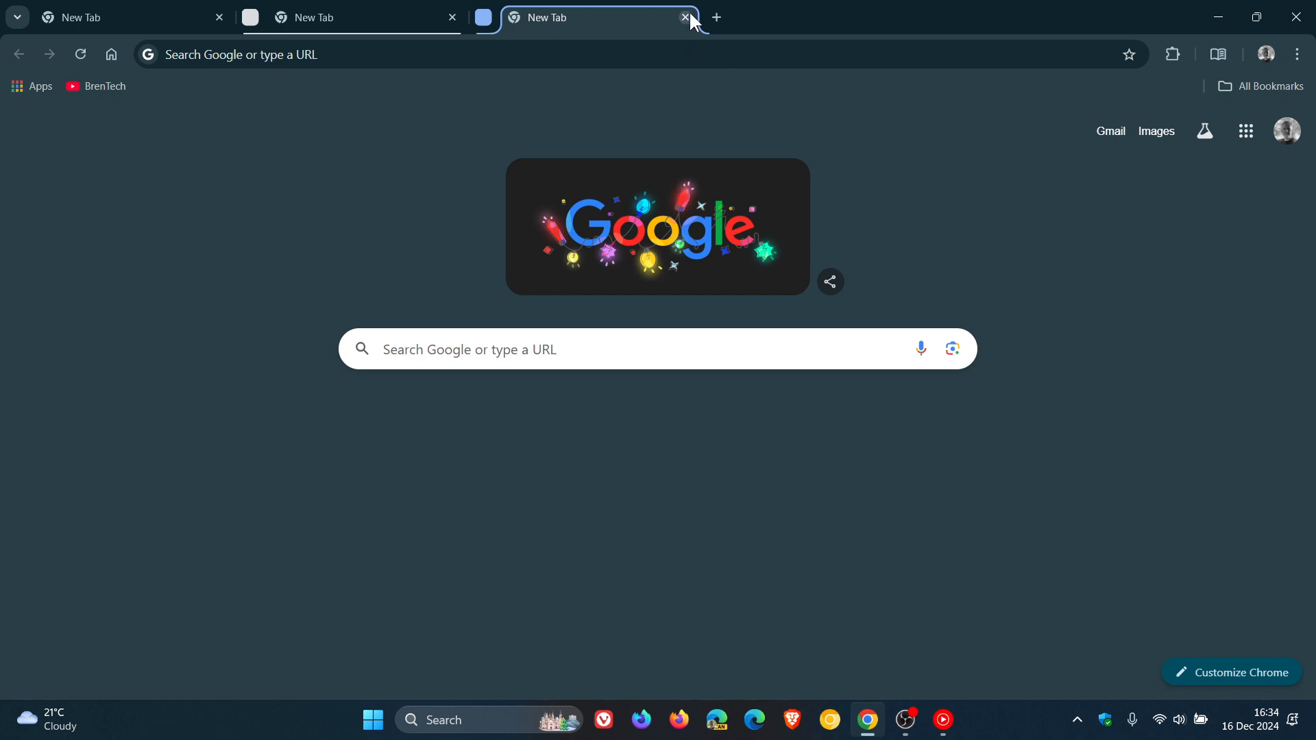
Close the blue group's tab, go to chrome://flags and search for 'tab groups'.
{"action": "left_click", "coordinate": [687, 16]}
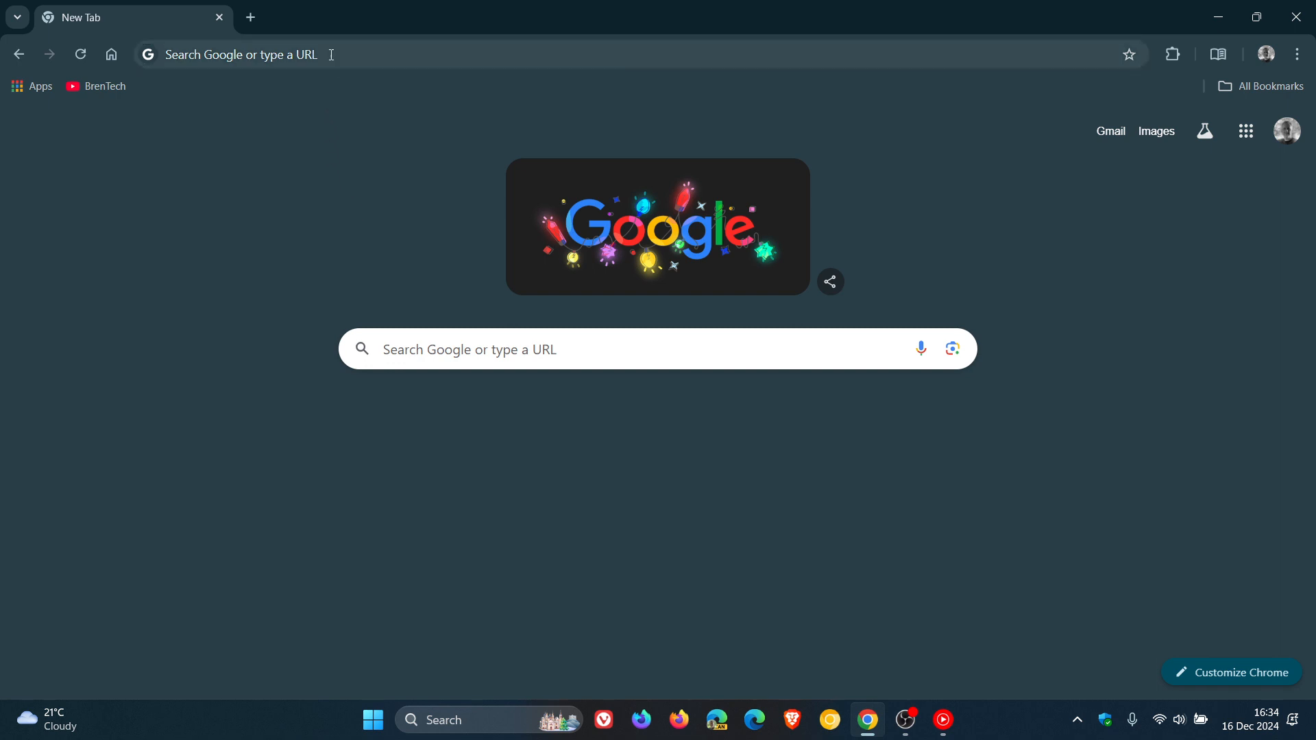
{"action": "left_click", "coordinate": [336, 54]}
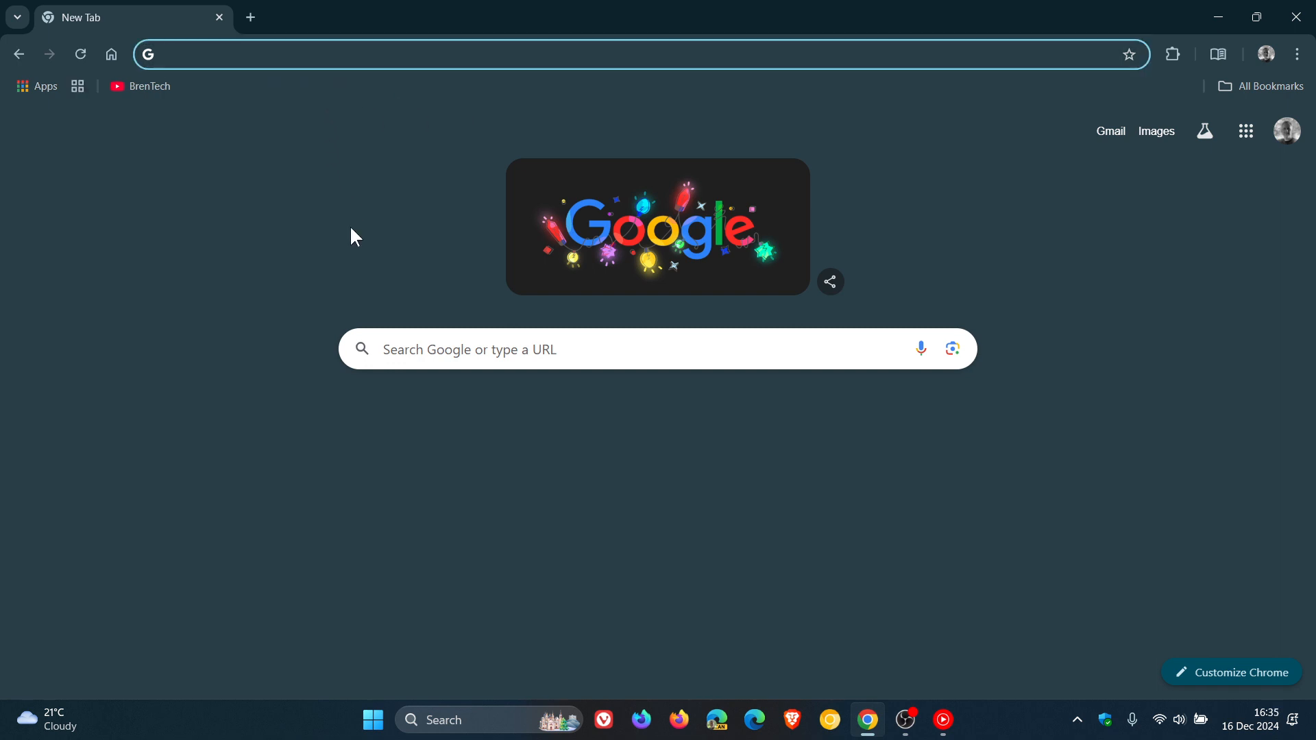
{"action": "type", "text": "cf"}
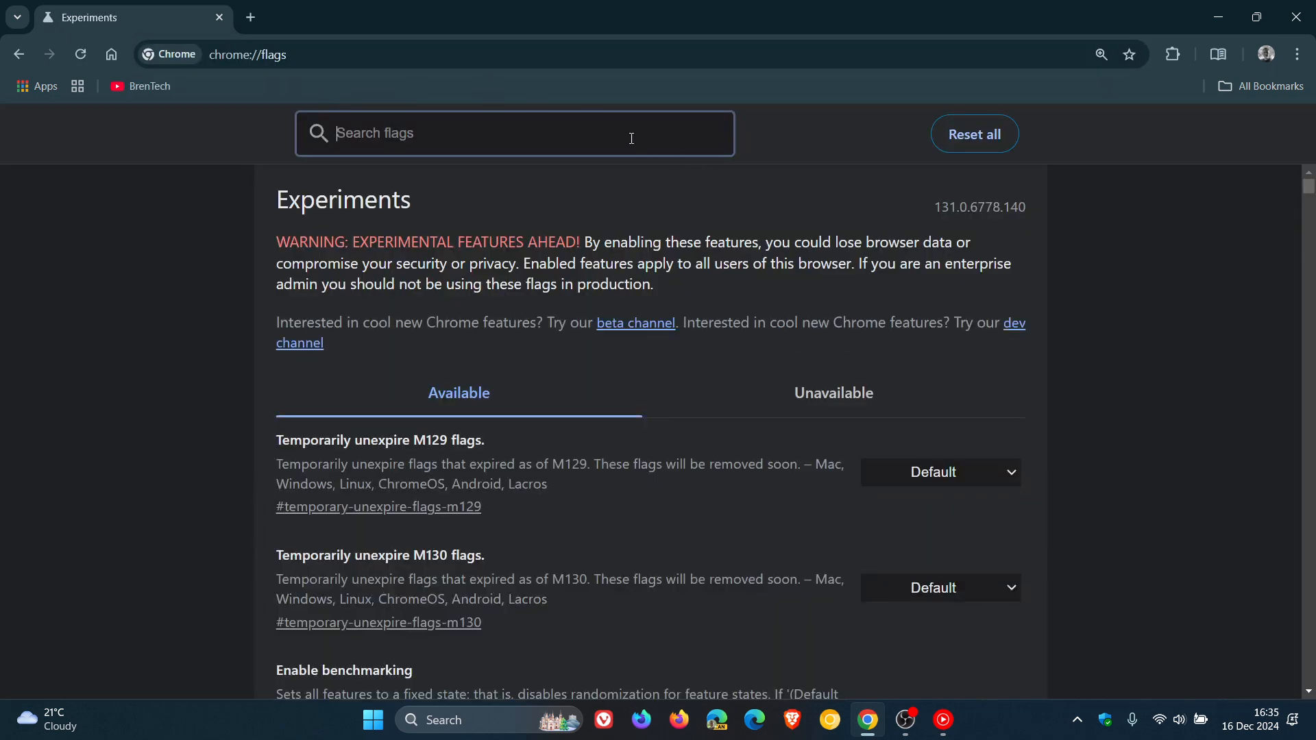
{"action": "type", "text": "tab g"}
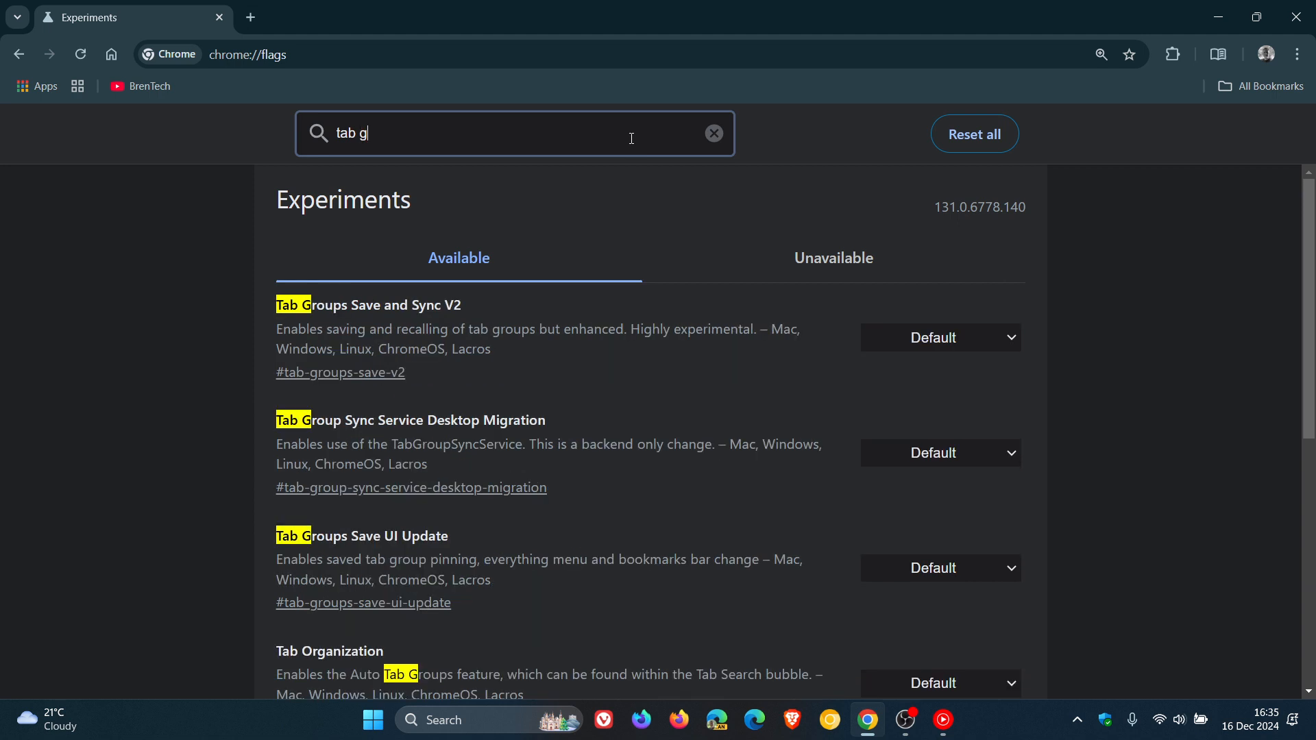
{"action": "type", "text": "roups"}
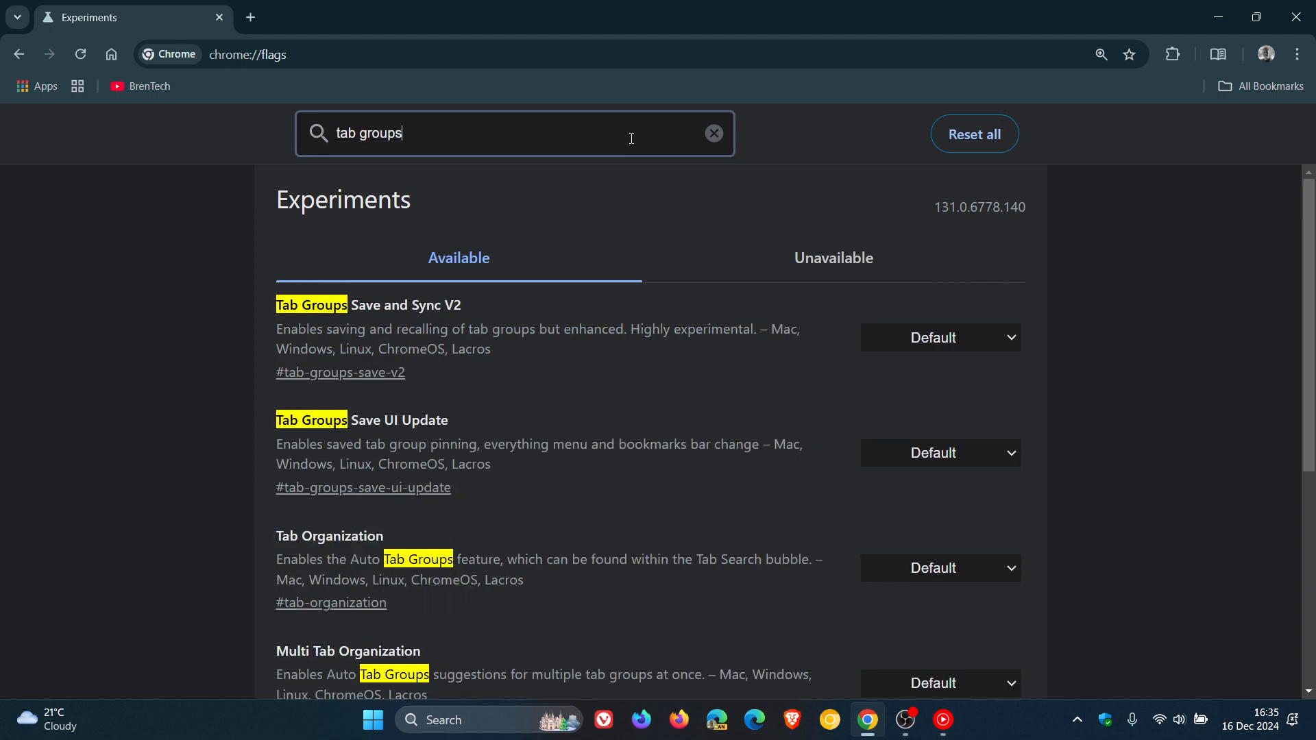
{"action": "scroll", "scroll_direction": "down", "scroll_amount": 3}
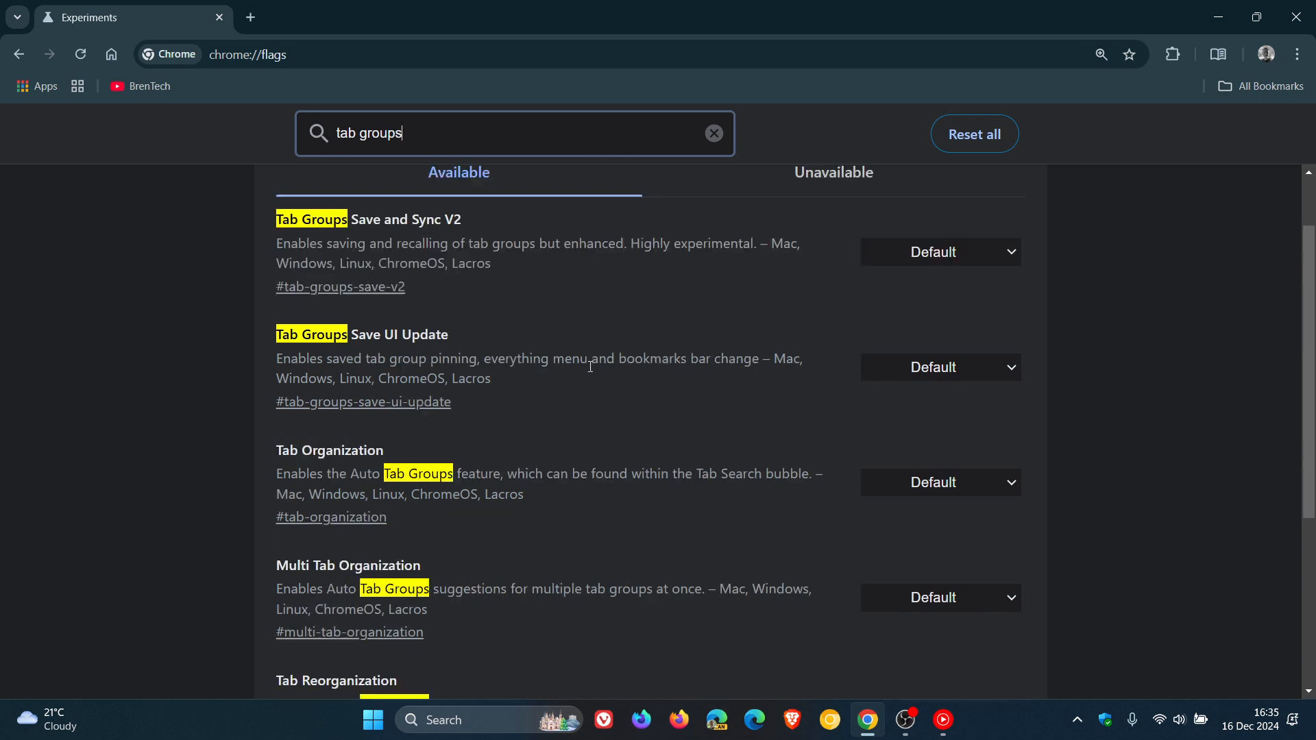
{"action": "mouse_move", "coordinate": [511, 328]}
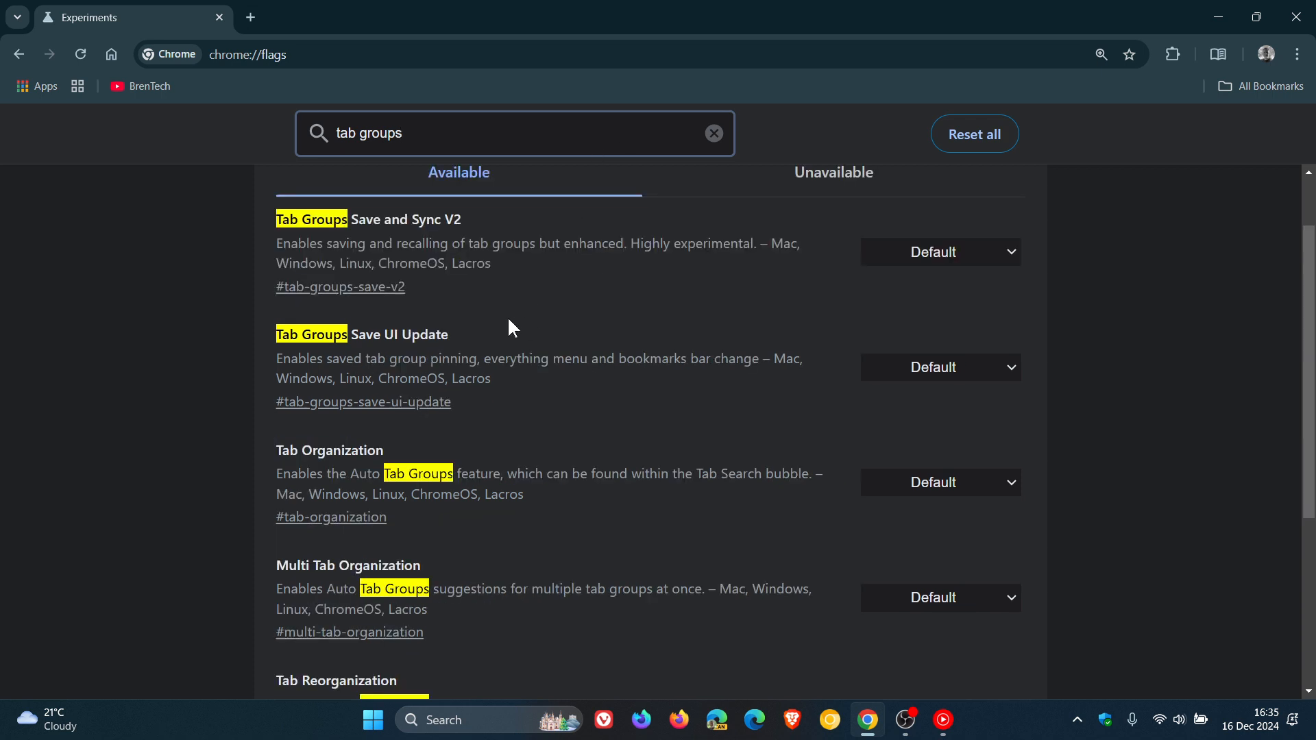
{"action": "mouse_move", "coordinate": [546, 409]}
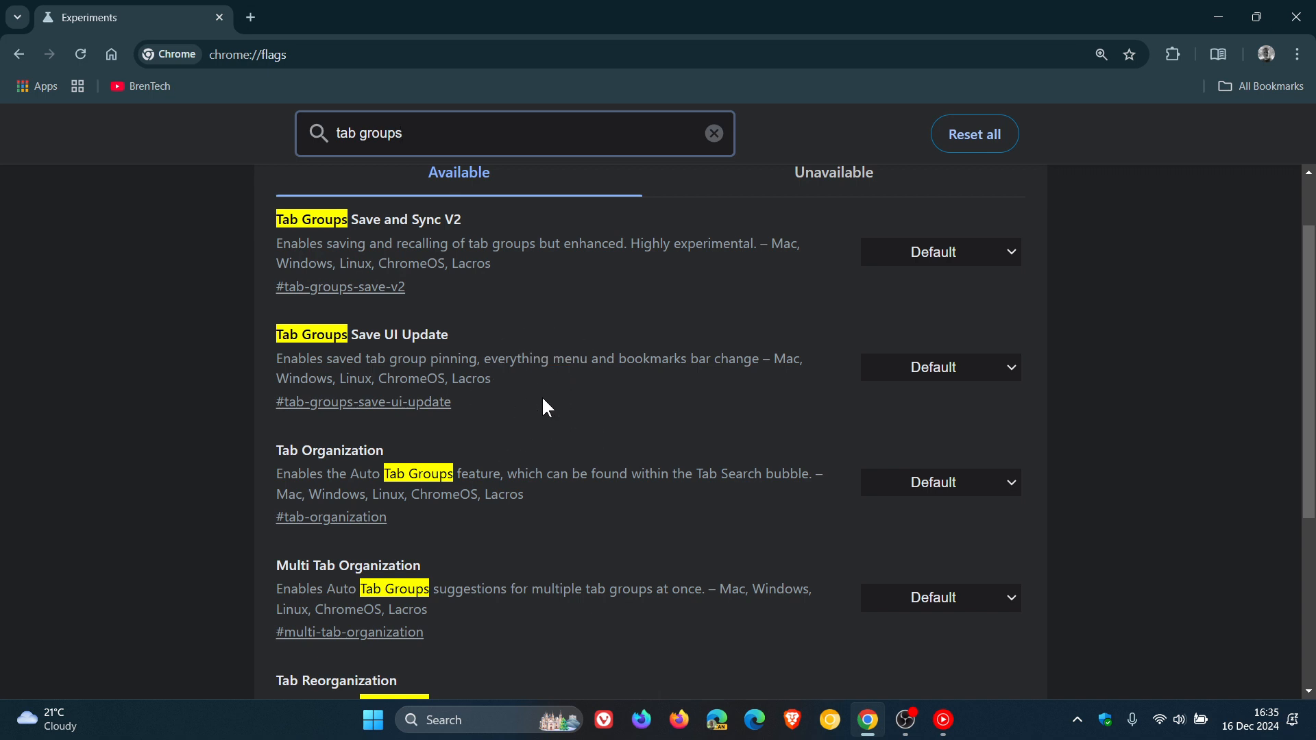
{"action": "mouse_move", "coordinate": [923, 414]}
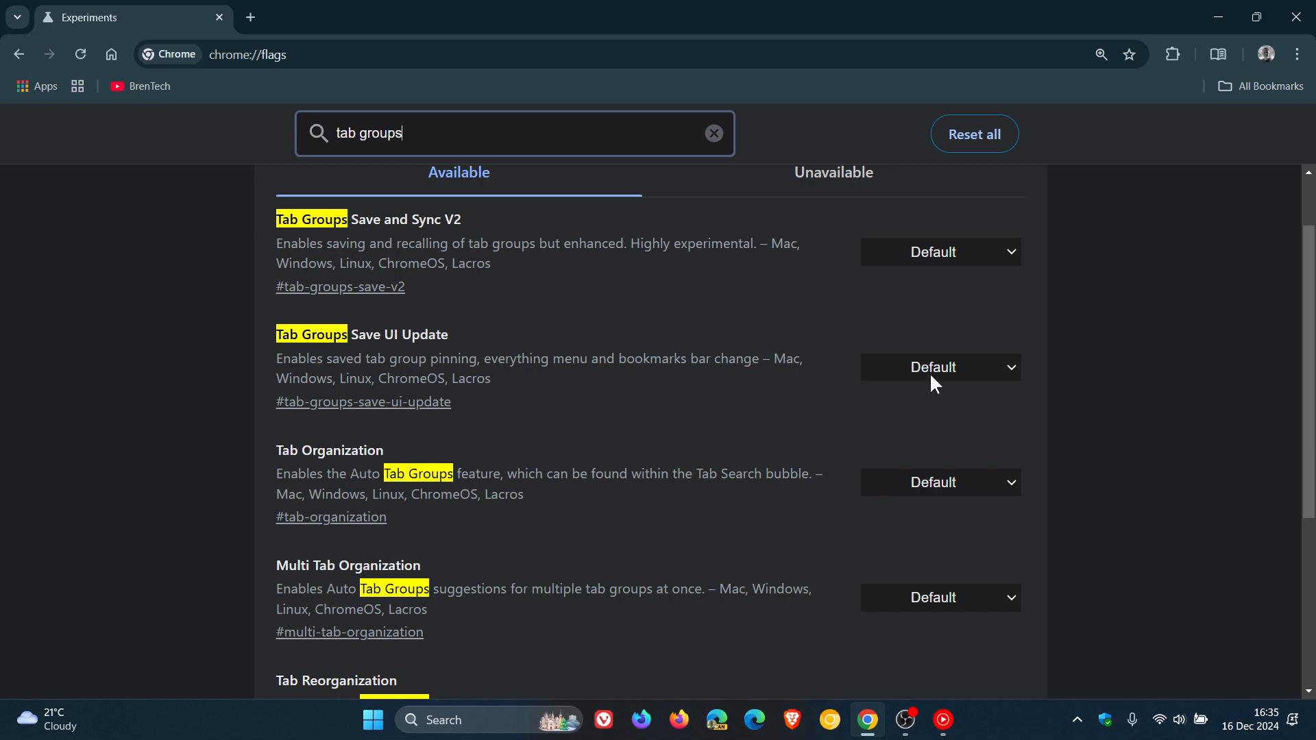
Set Tab Groups Save UI Update to Disabled and check the browser menu for Tab groups.
{"action": "left_click", "coordinate": [938, 368]}
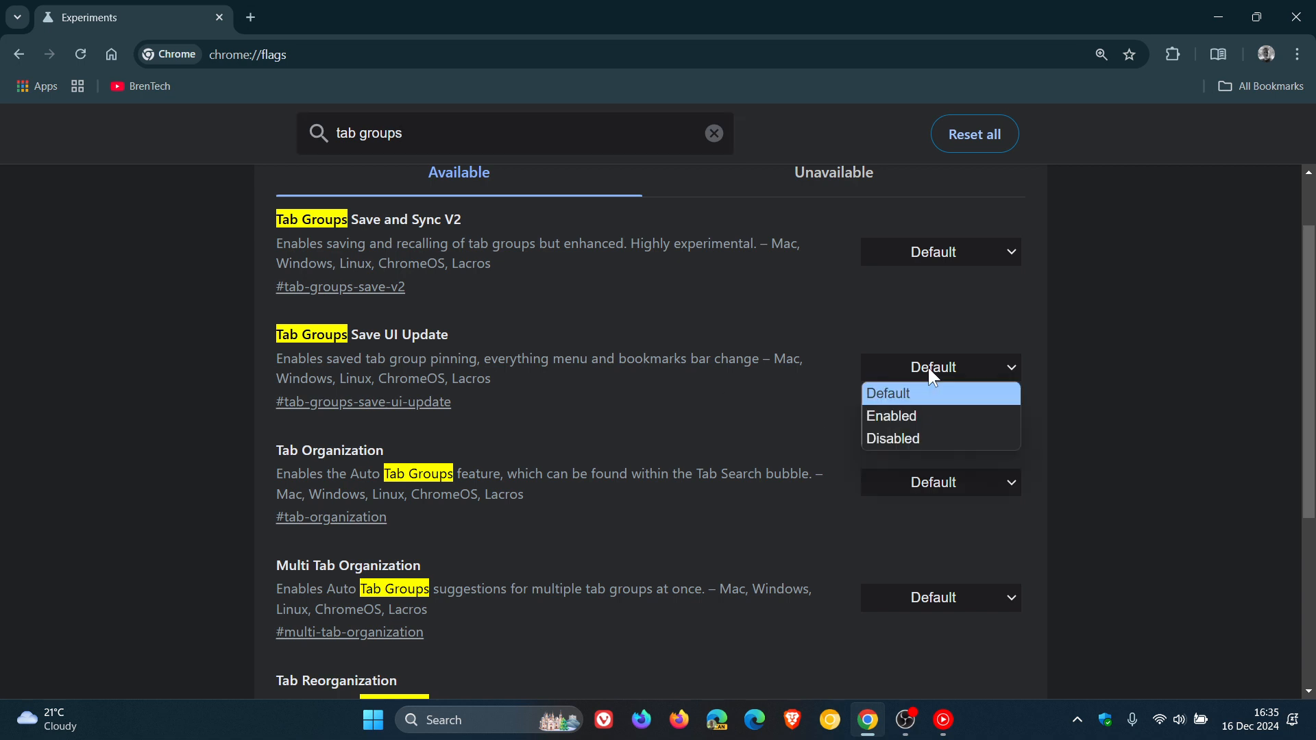
{"action": "left_click", "coordinate": [893, 439]}
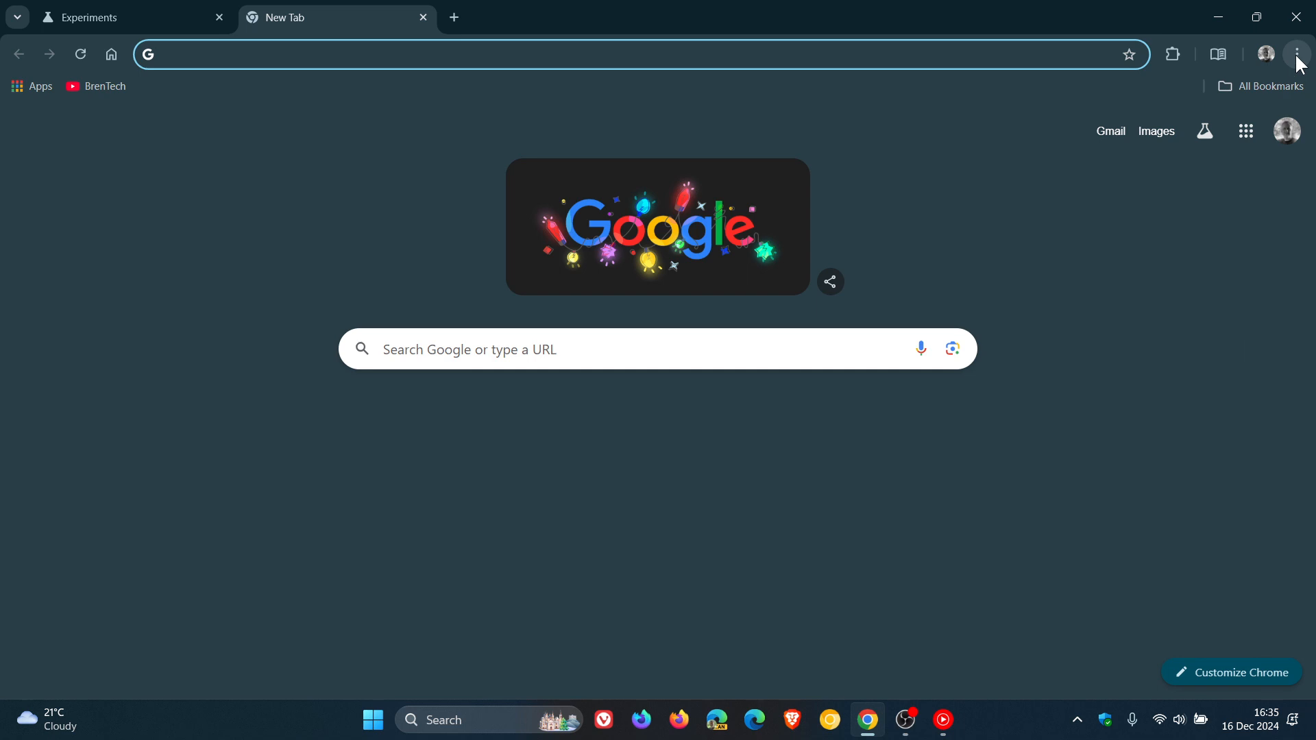
{"action": "left_click", "coordinate": [1296, 53]}
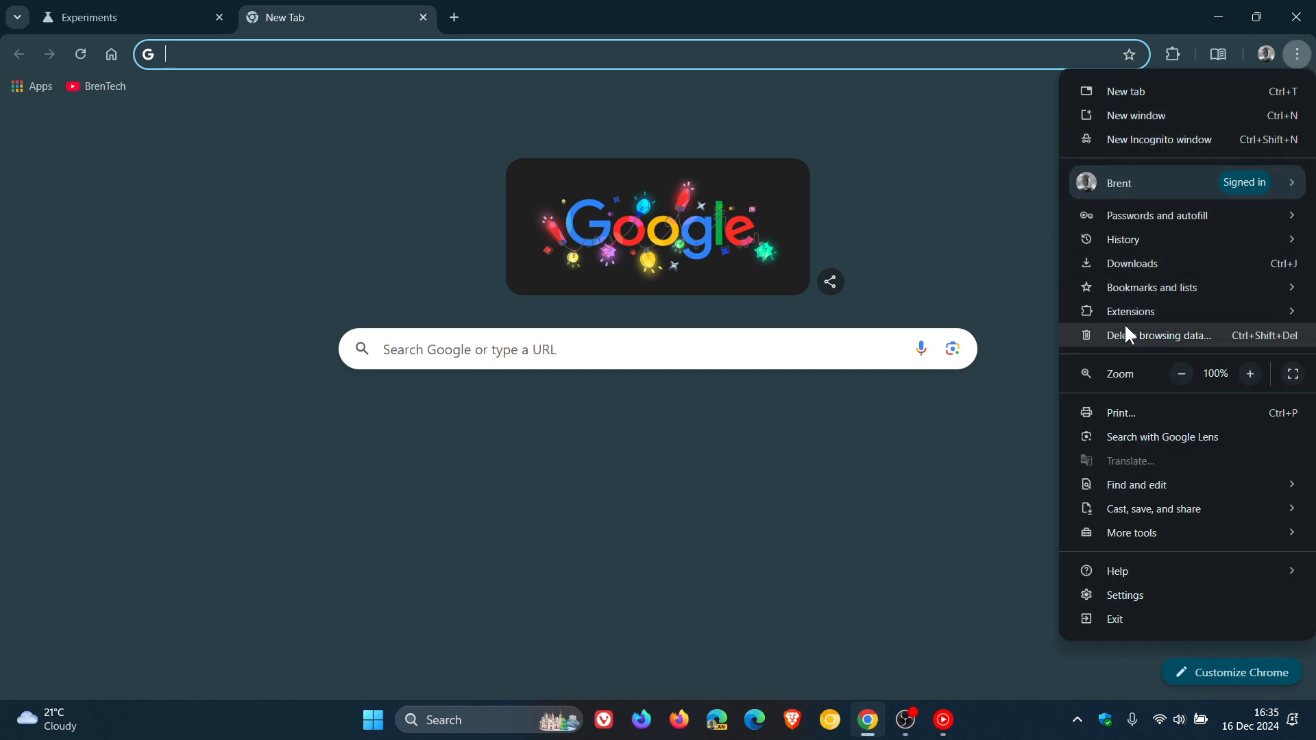
{"action": "mouse_move", "coordinate": [1131, 264]}
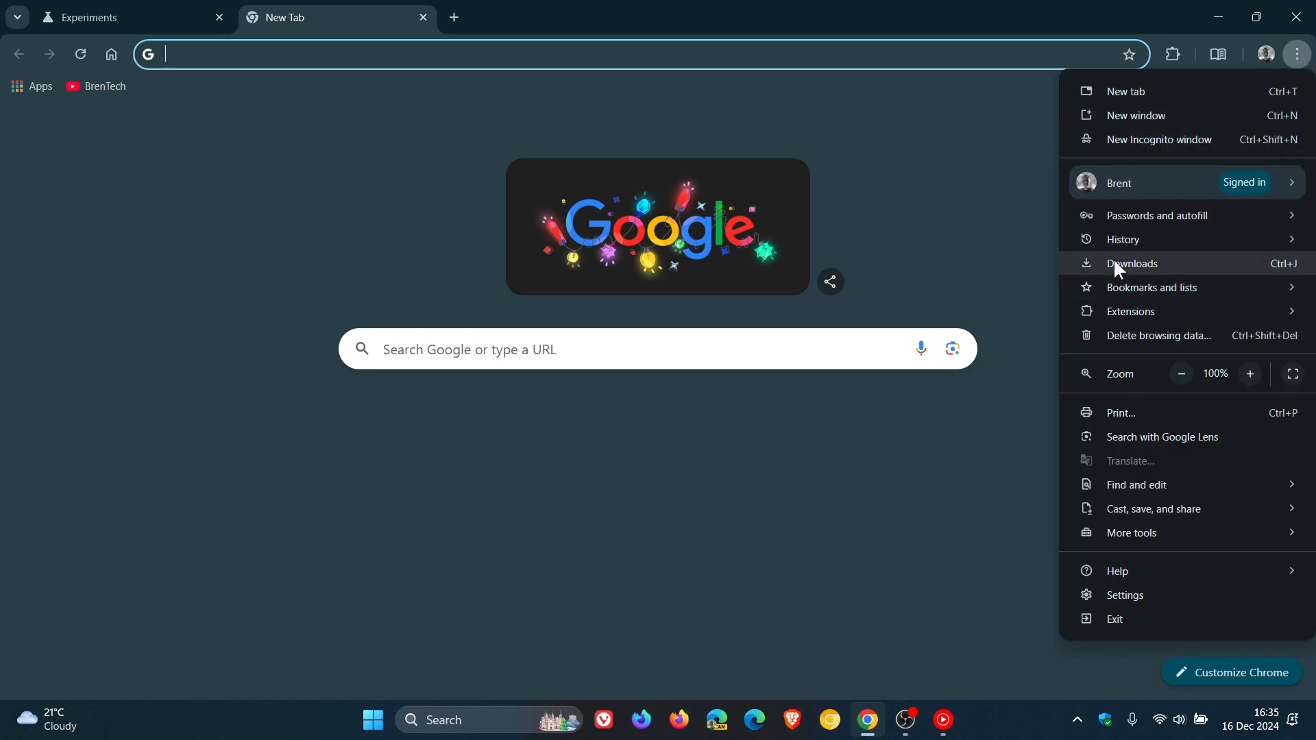
{"action": "mouse_move", "coordinate": [1112, 308]}
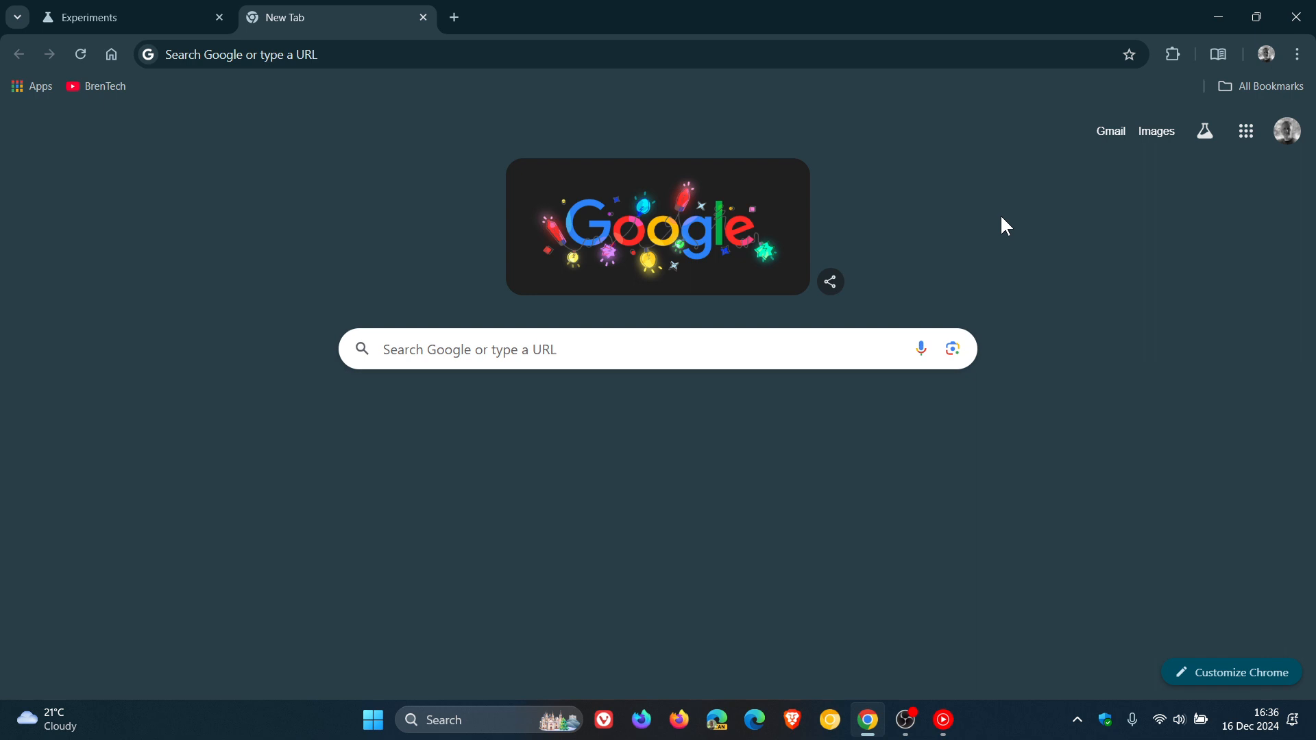
Return the Tab Groups Save UI Update flag to Default and relaunch Chrome.
{"action": "left_click", "coordinate": [127, 17]}
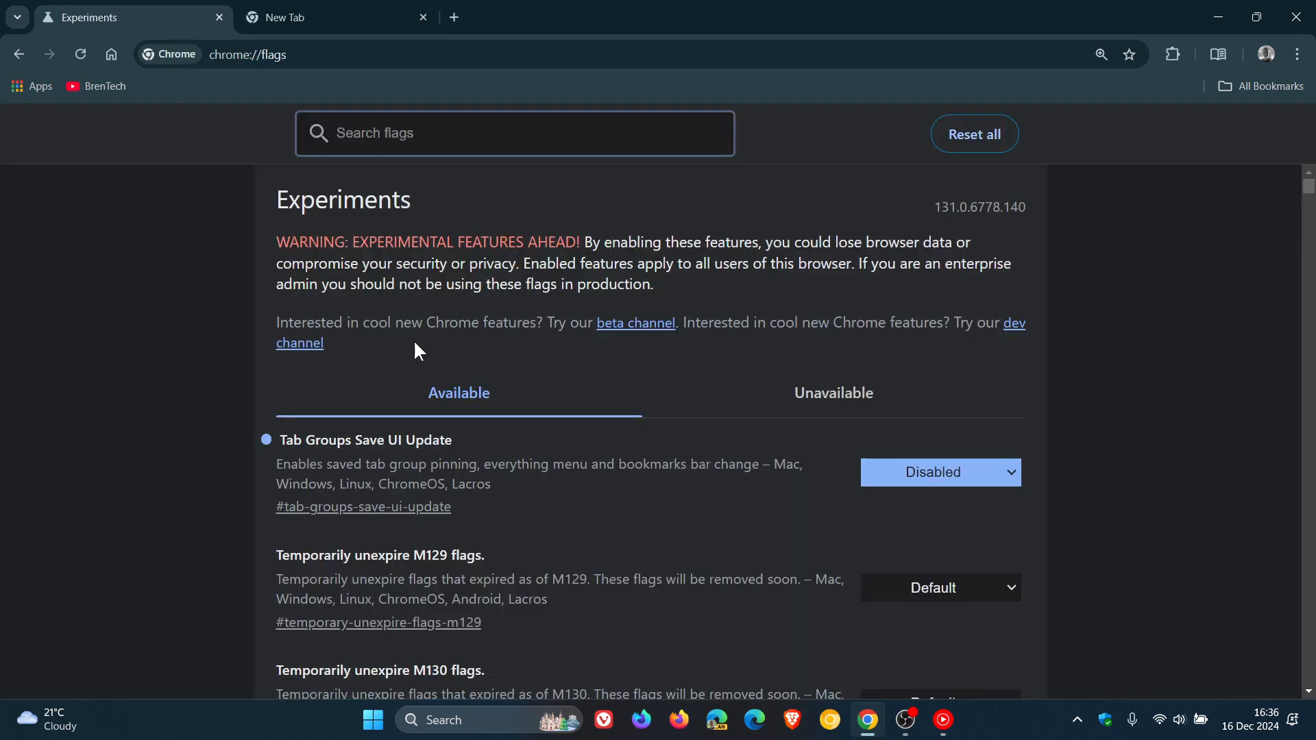
{"action": "left_click", "coordinate": [938, 472]}
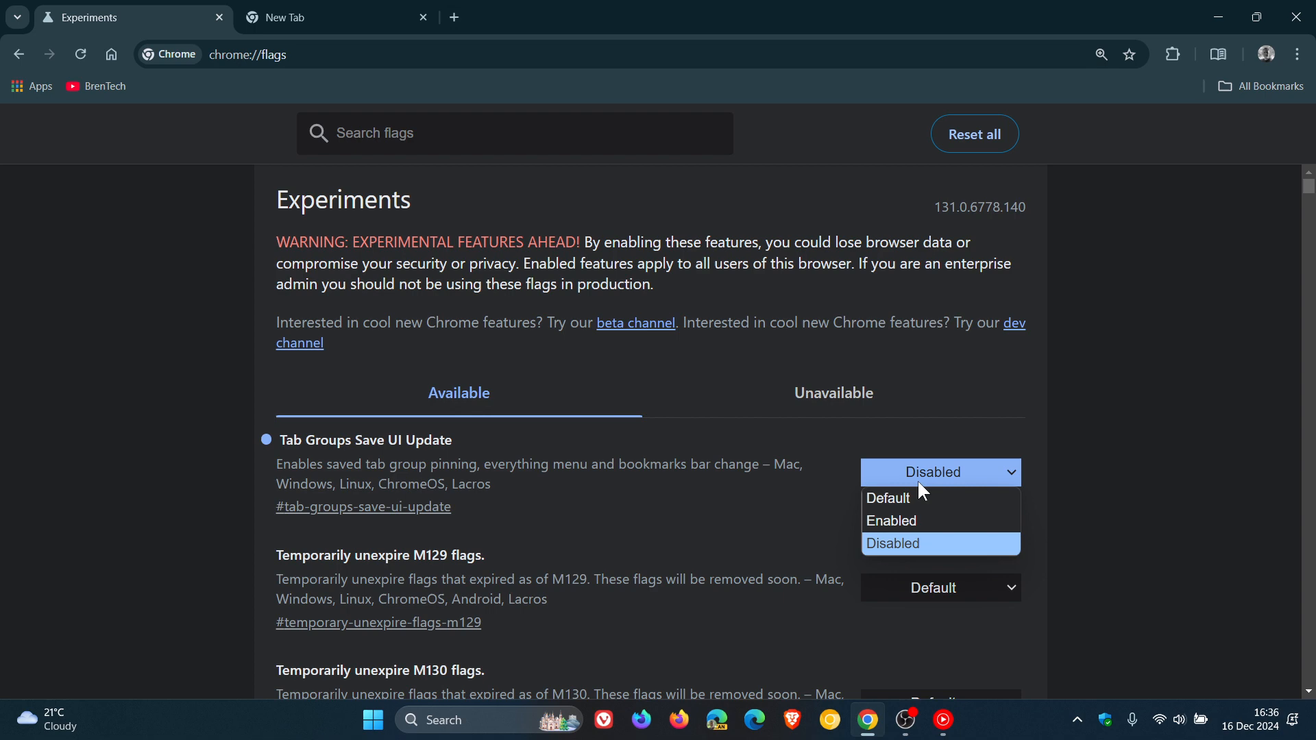
{"action": "left_click", "coordinate": [891, 521]}
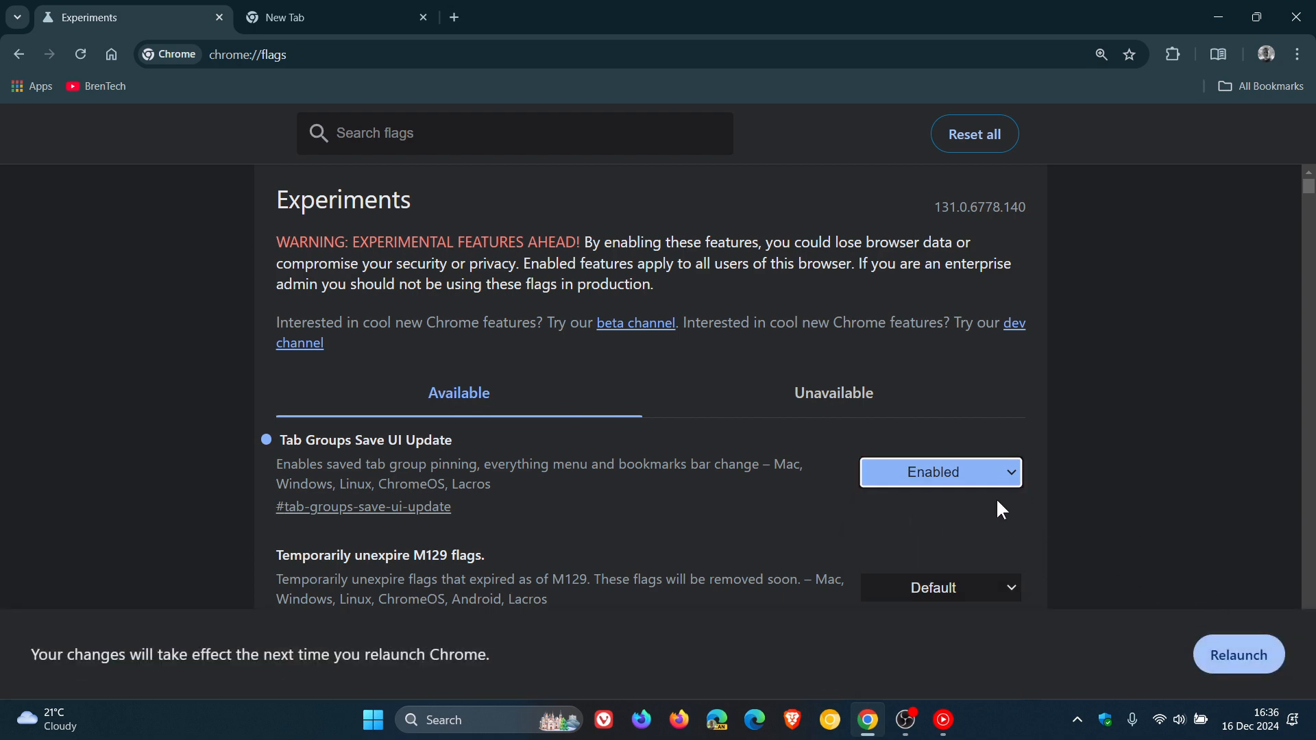
{"action": "left_click", "coordinate": [939, 472]}
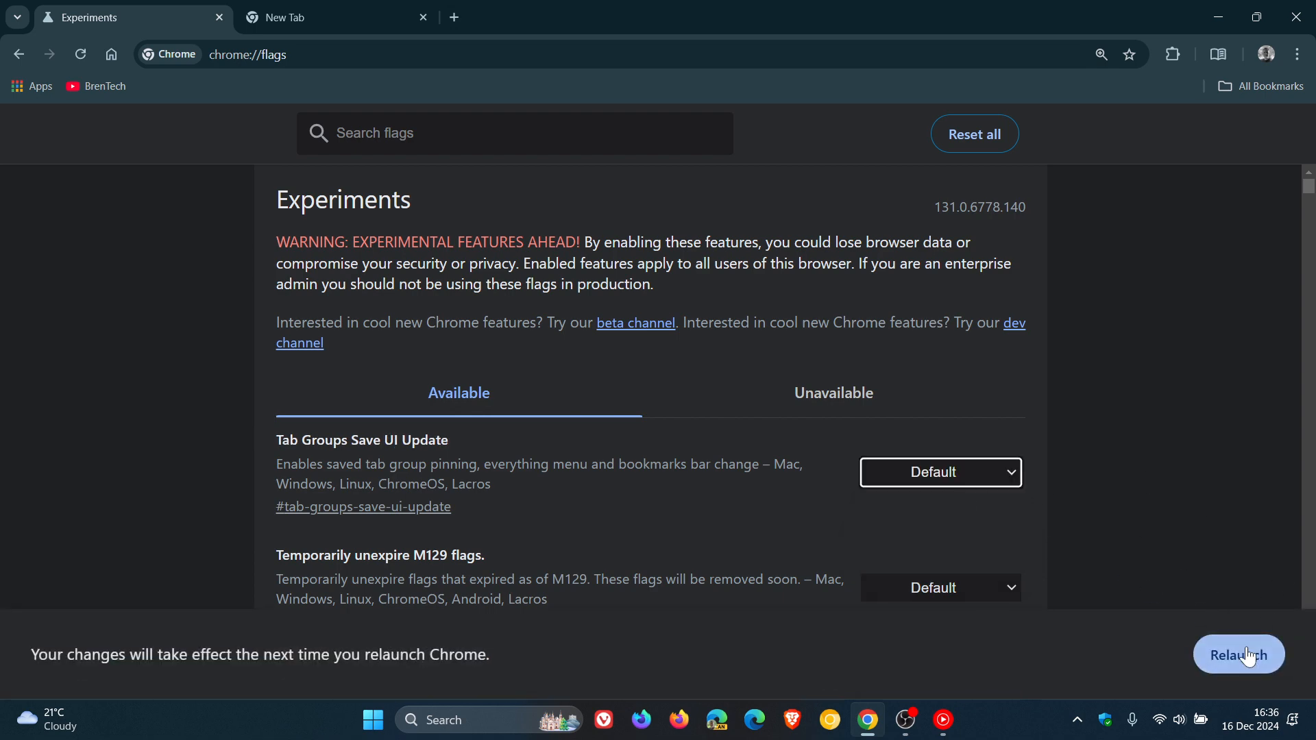
{"action": "left_click", "coordinate": [1239, 655]}
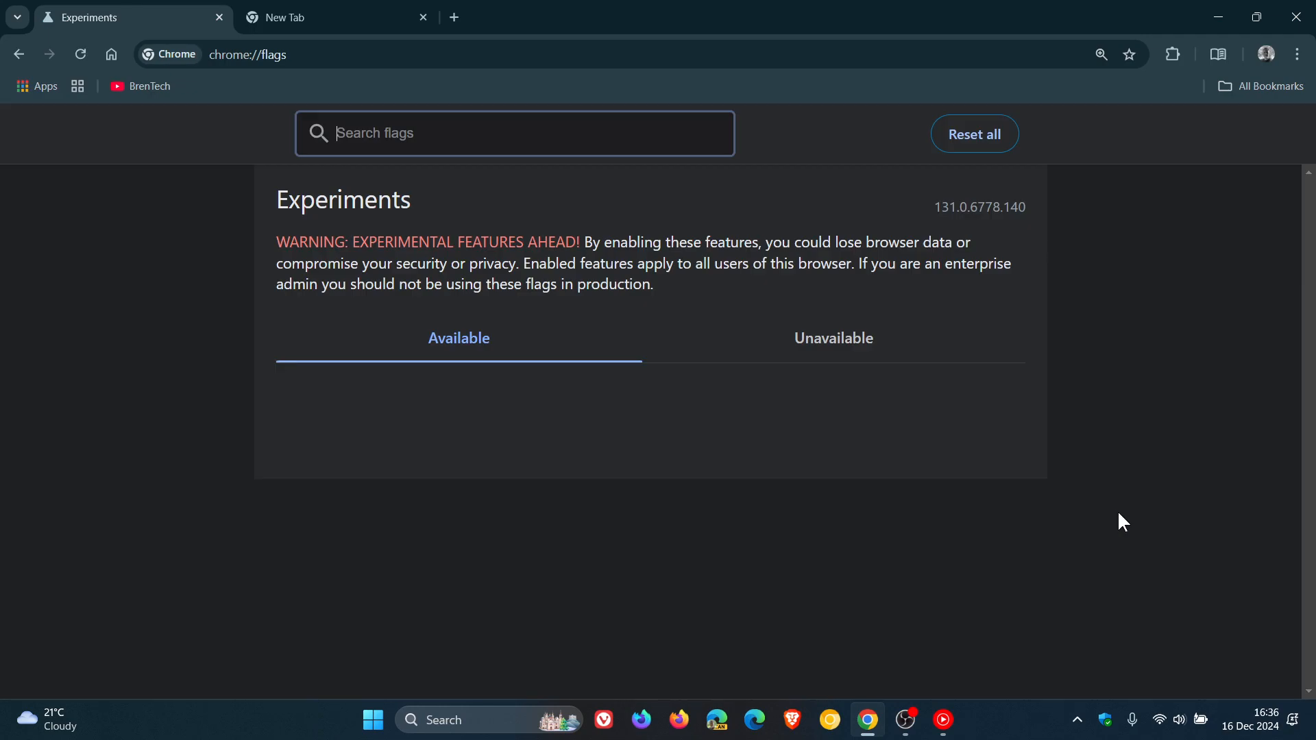
Confirm Tab groups is back on the New Tab page's bookmarks bar and browser menu.
{"action": "left_click", "coordinate": [326, 16]}
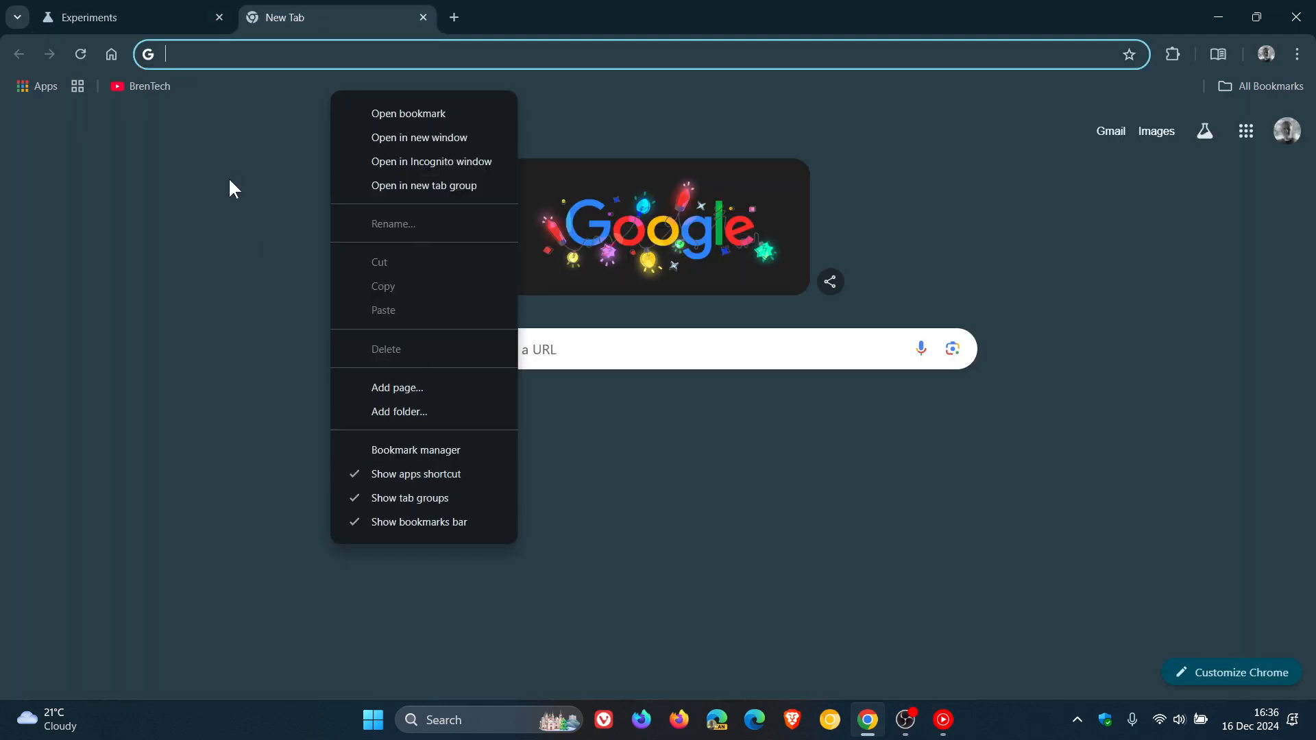
{"action": "left_click", "coordinate": [1295, 53]}
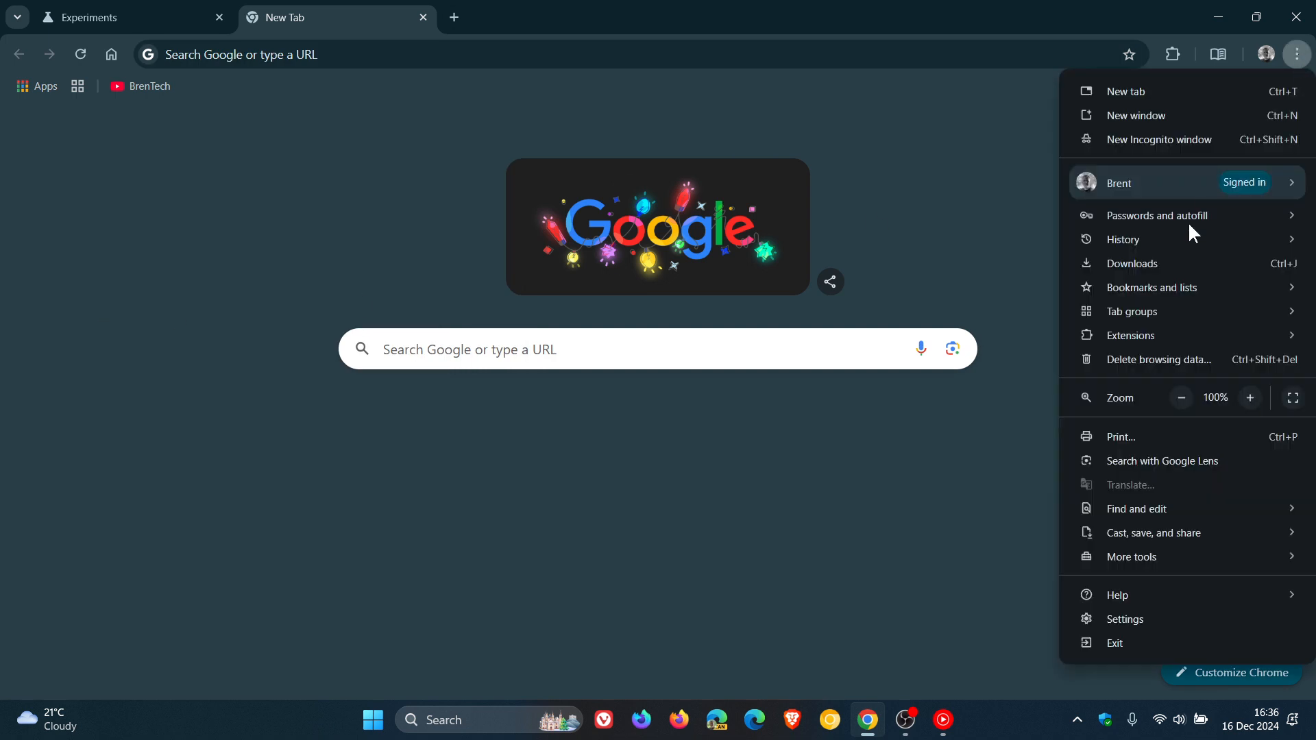